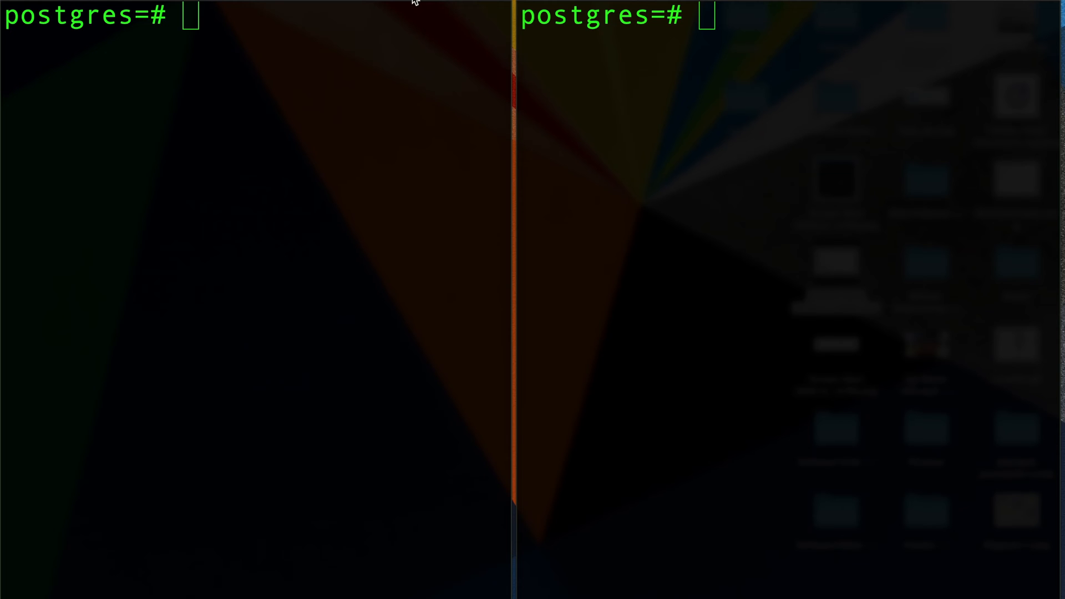
mouse_move(493, 1)
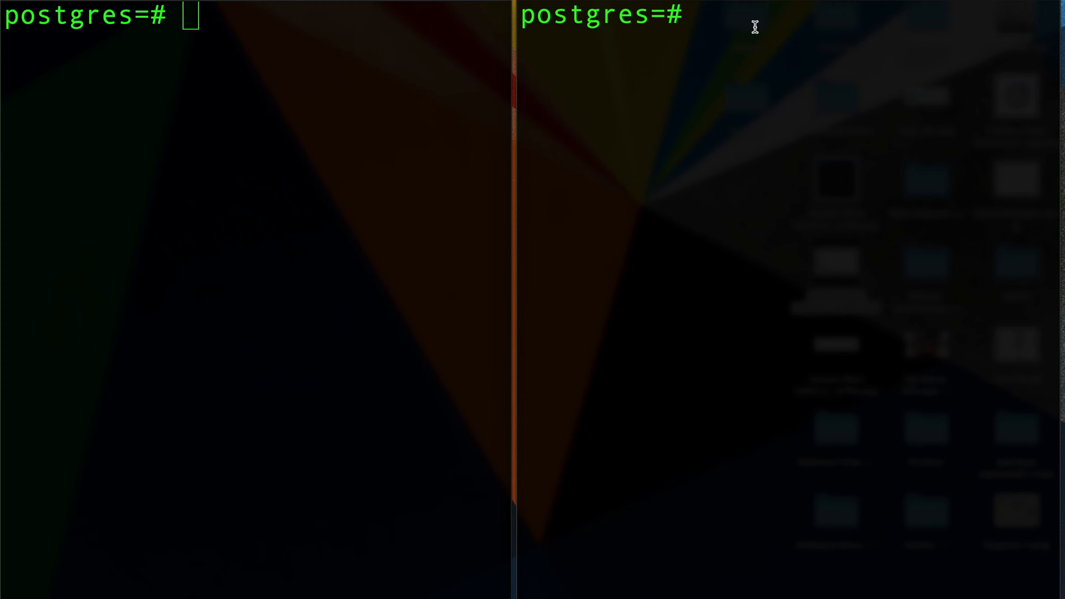
mouse_move(719, 55)
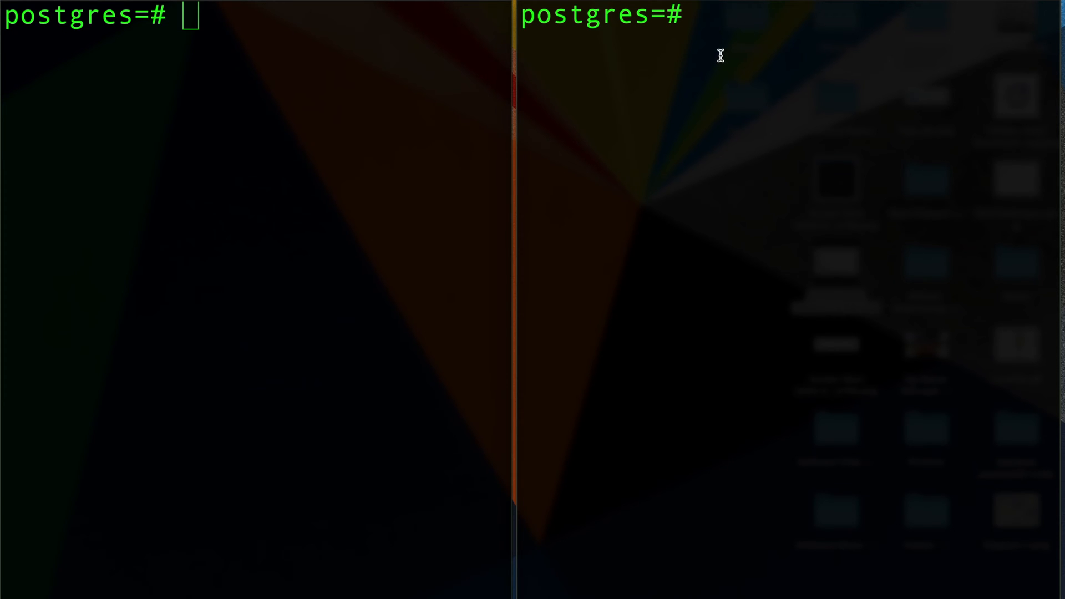
Step: Create table test with an integer primary key column id
type("create test")
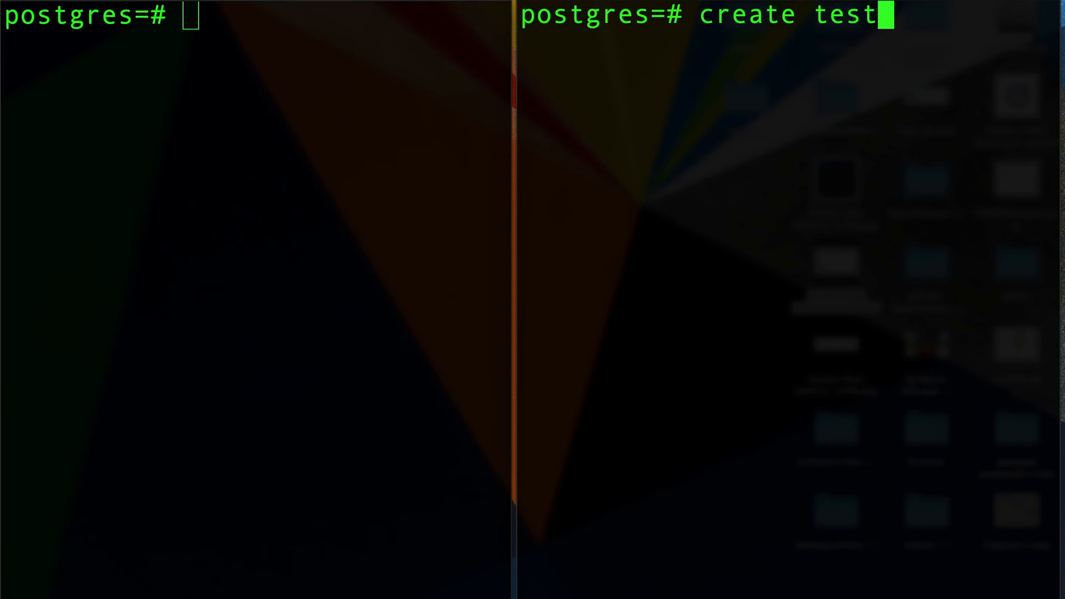
key("BackSpace")
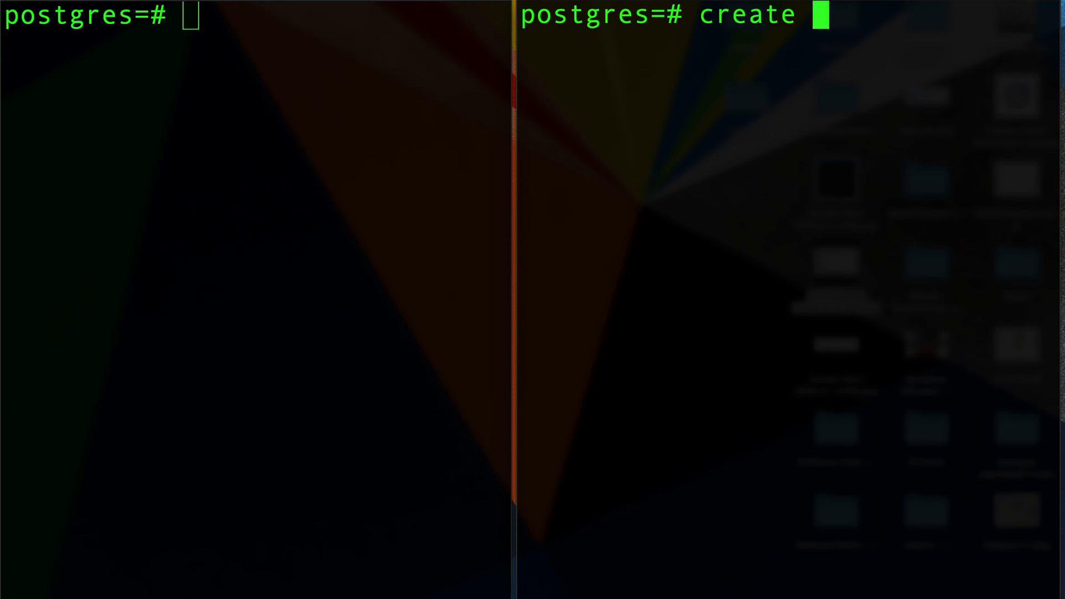
type("table test (id")
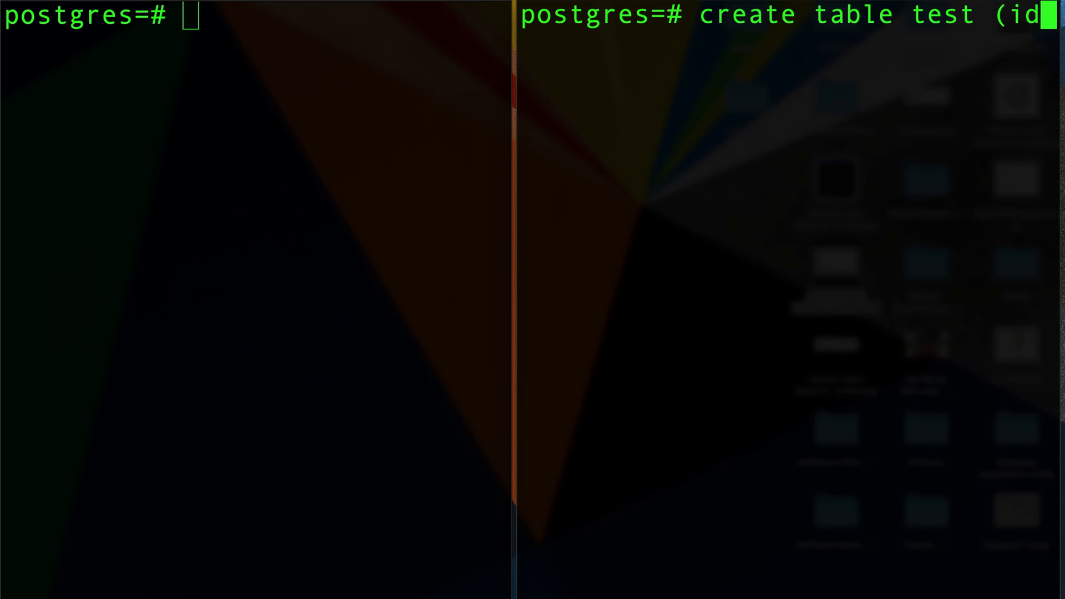
type("int ip")
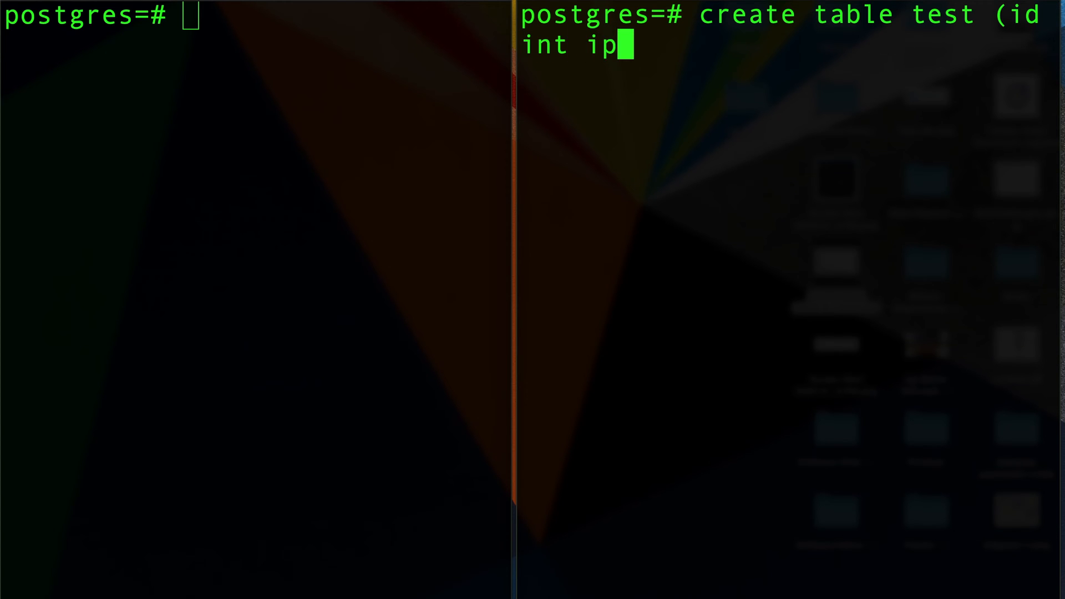
type("rimary key);")
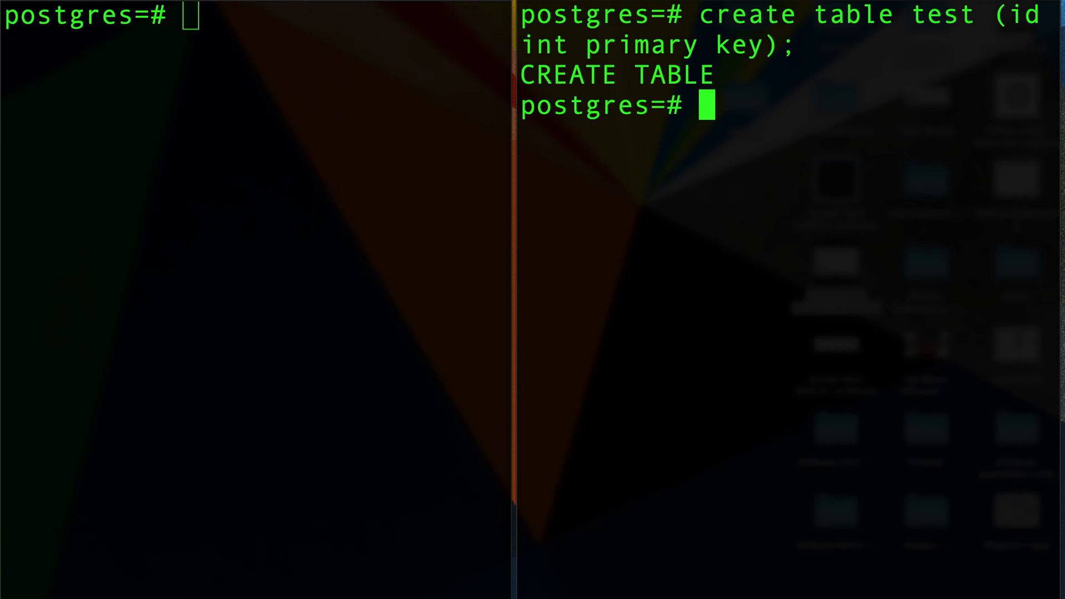
Step: Query test from both sessions to confirm it returns 0 rows
type("sel")
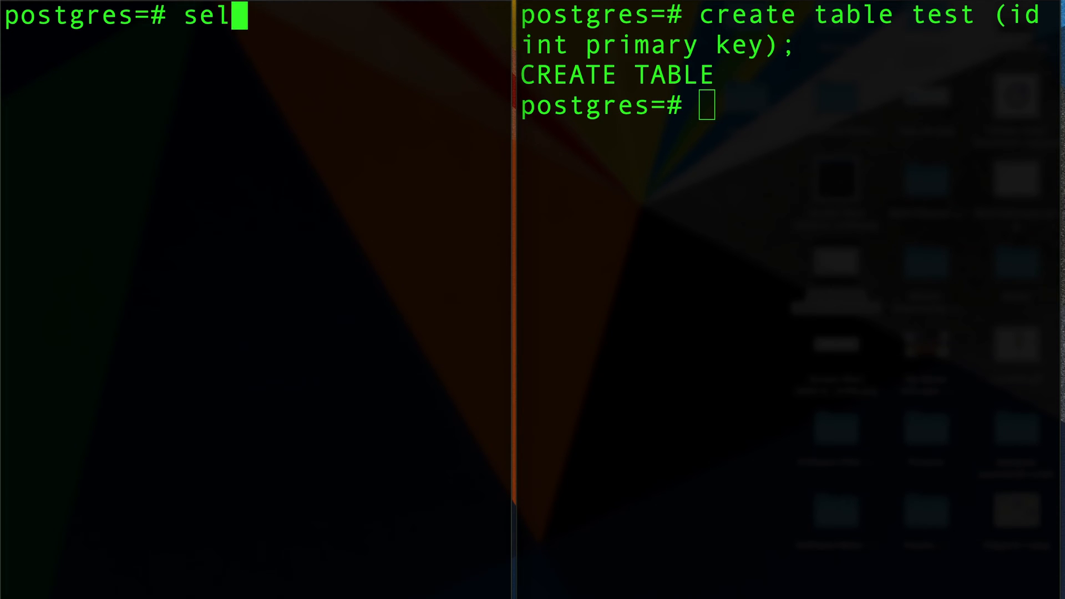
type("ect * from test;")
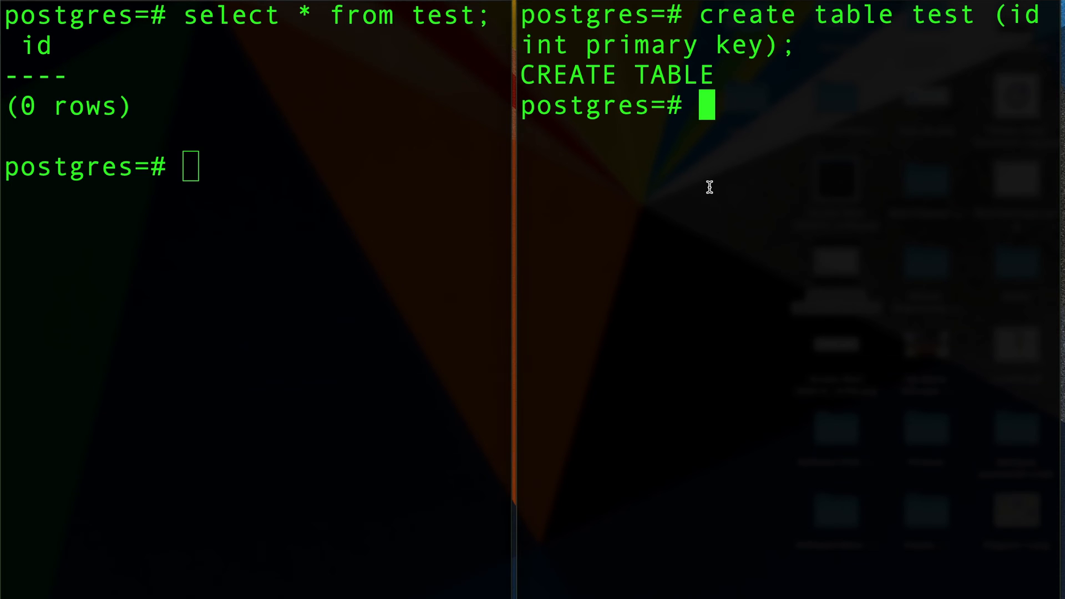
type("drop table test")
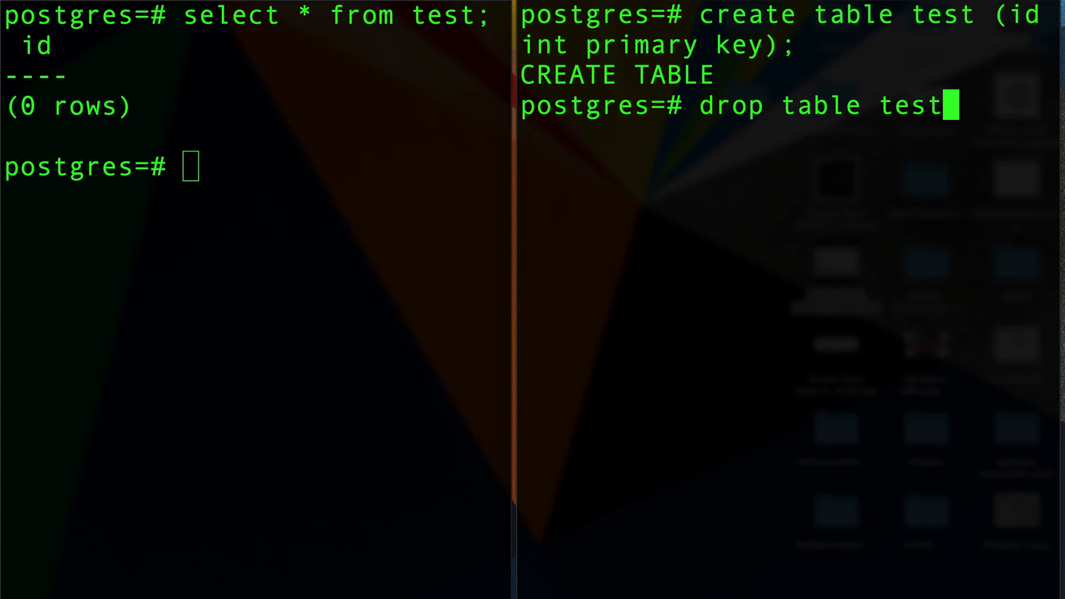
type("select * from")
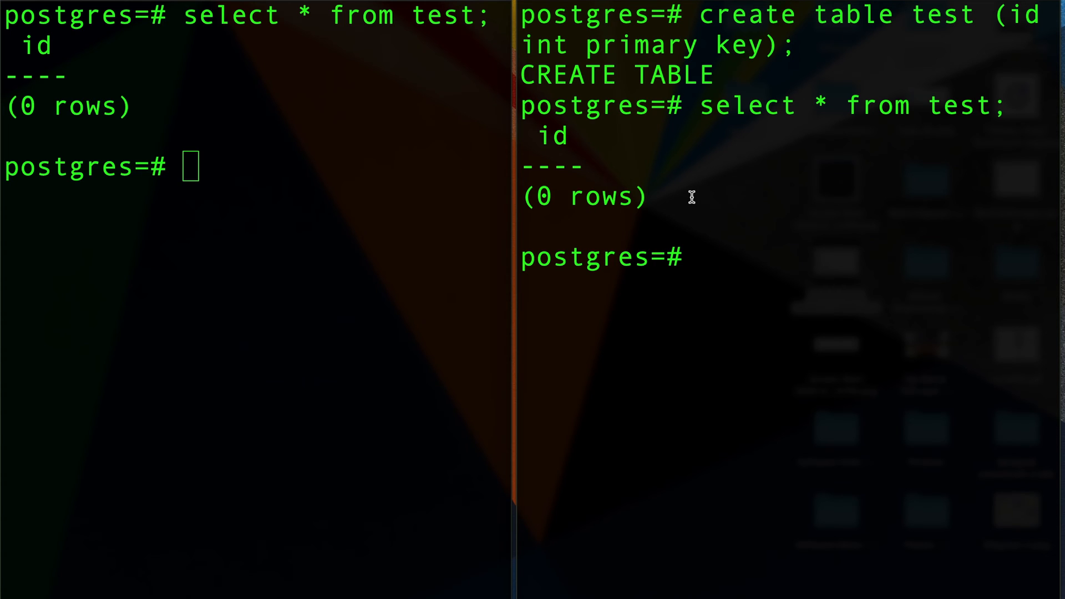
mouse_move(699, 226)
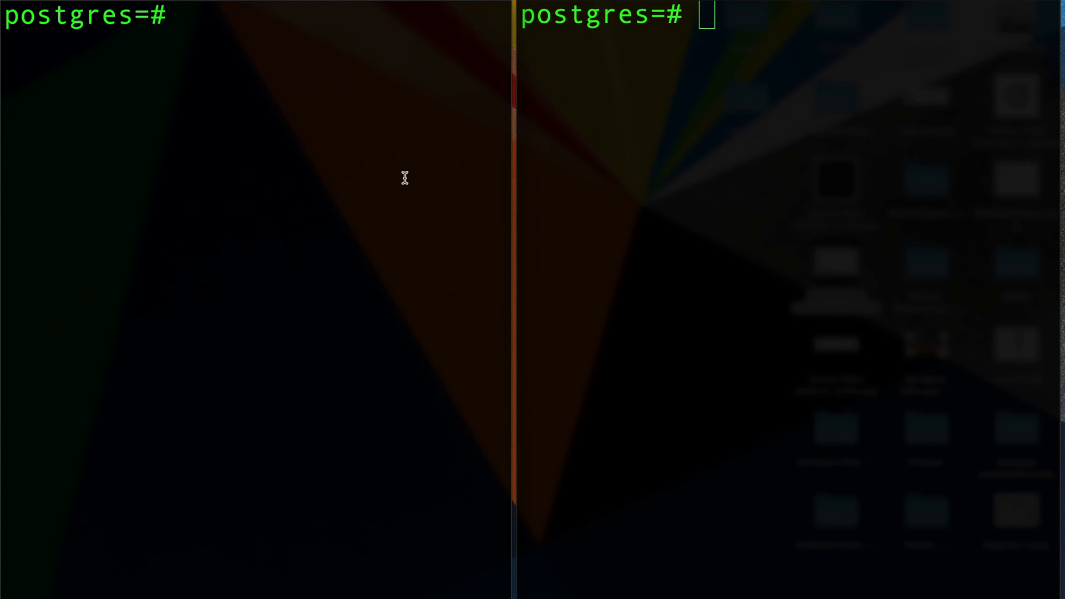
Step: Insert a row with id 1 into test from the right session
type("inser")
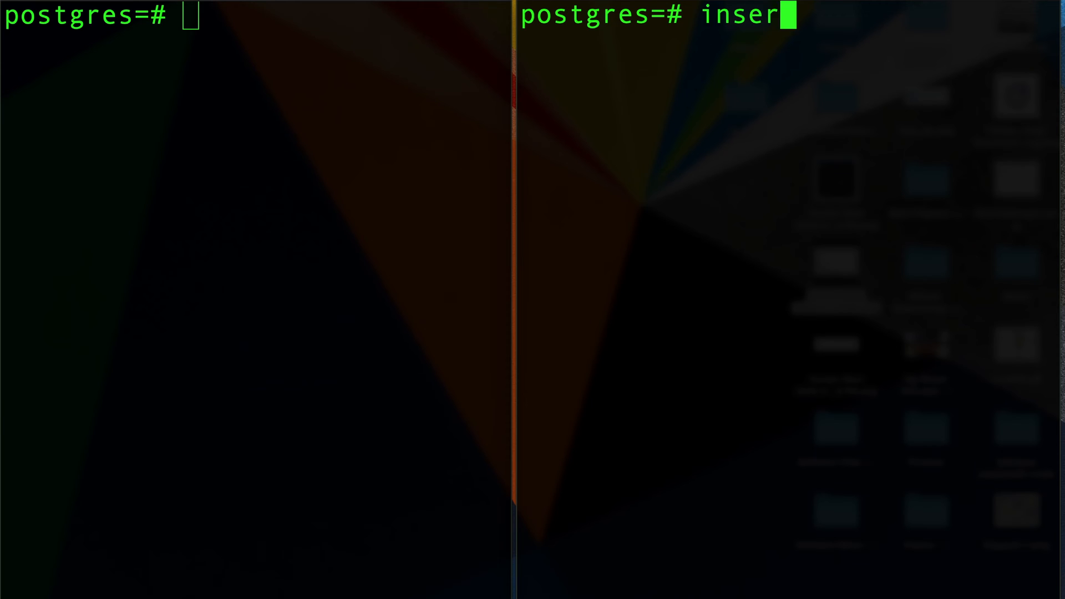
type("t")
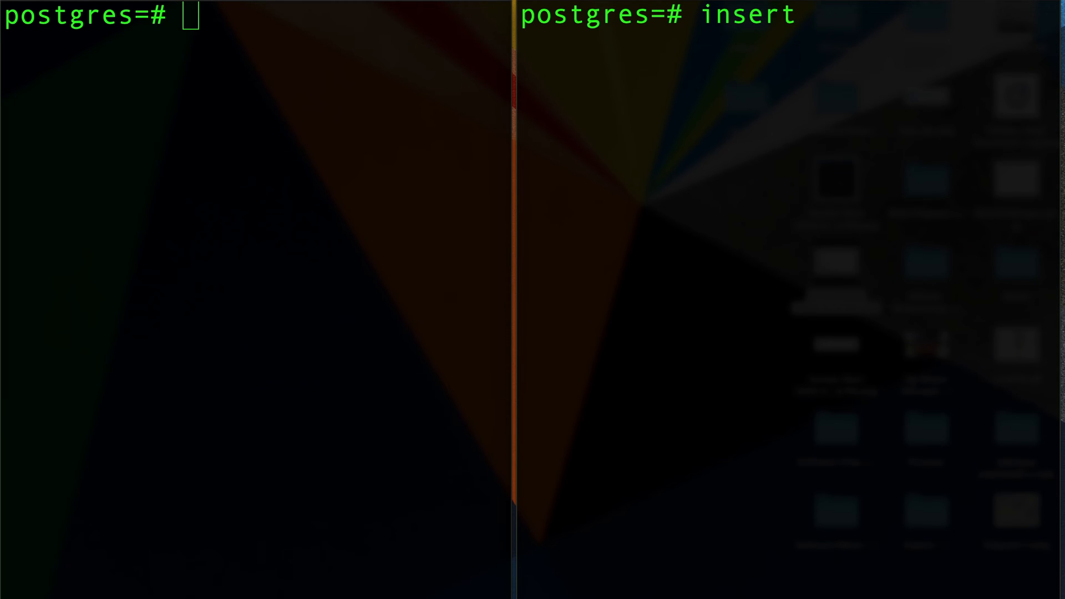
type("in")
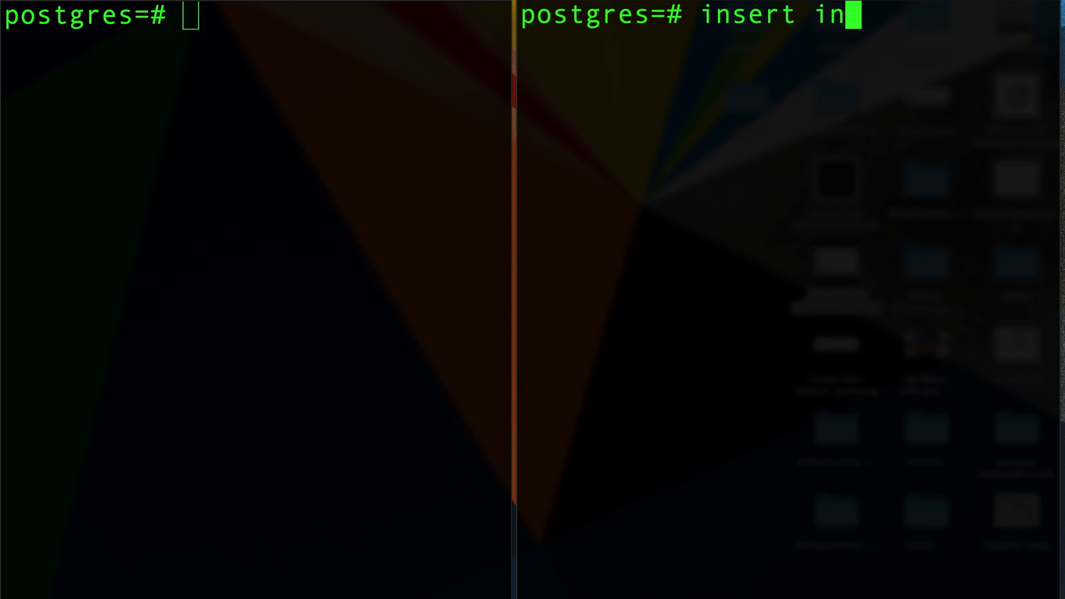
type("to")
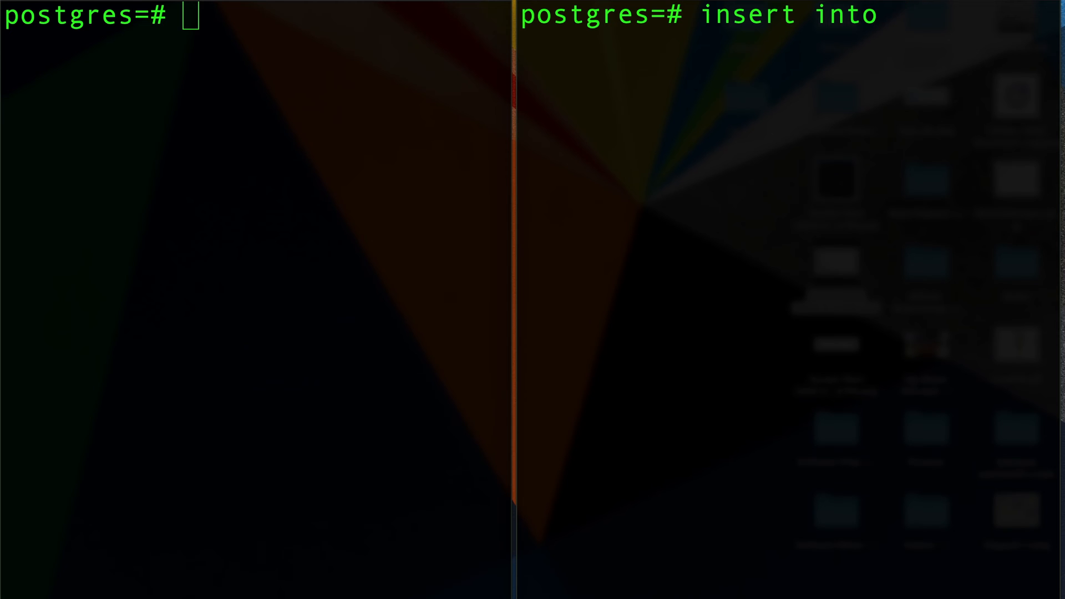
type("test values")
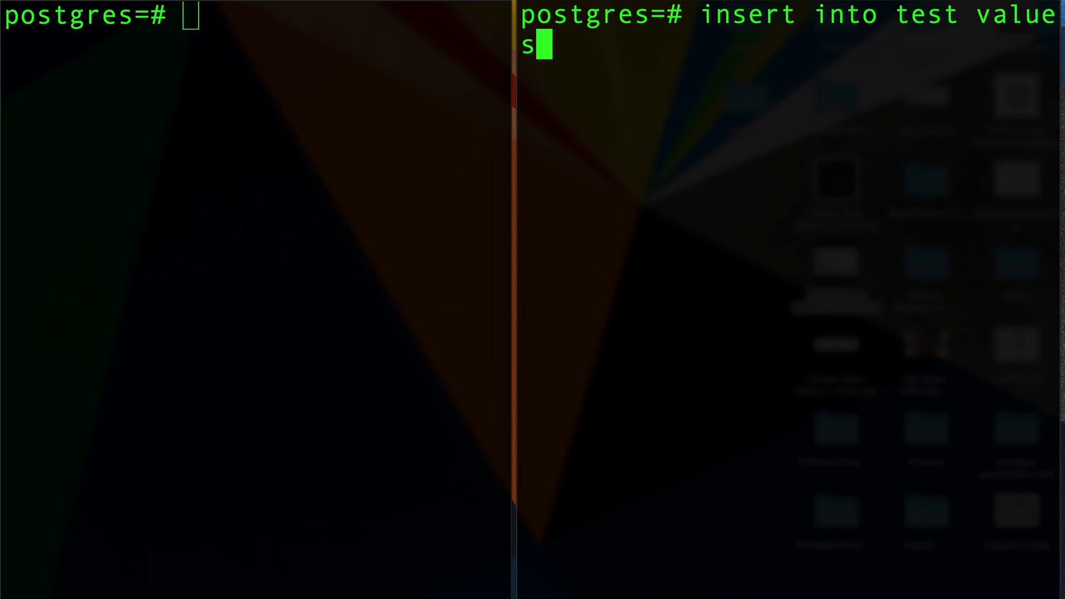
type("(1);")
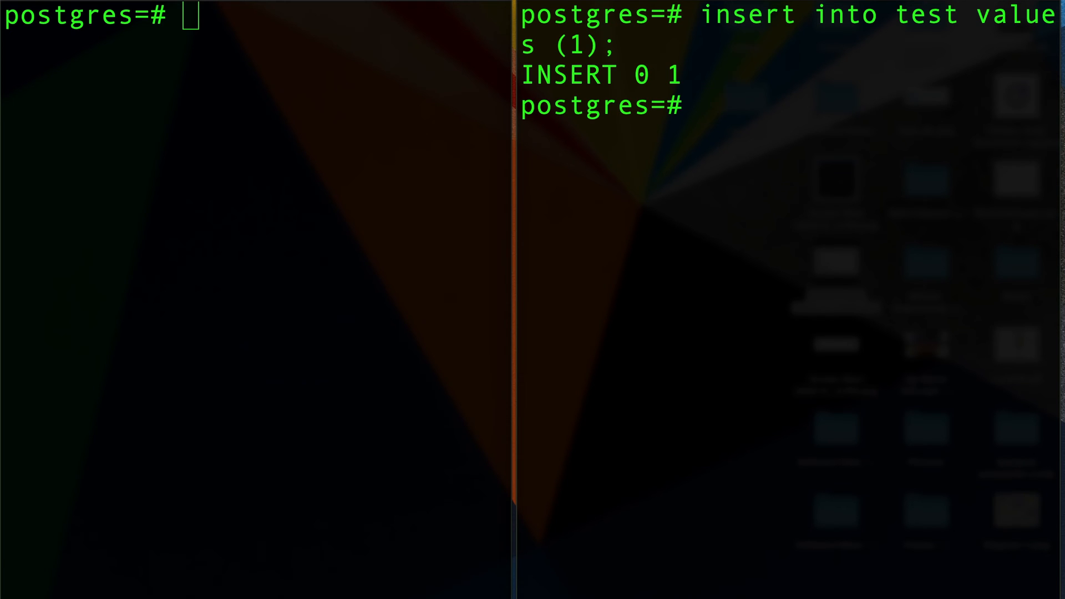
Step: Query test in both sessions to show the single row id 1
type("select * form test;")
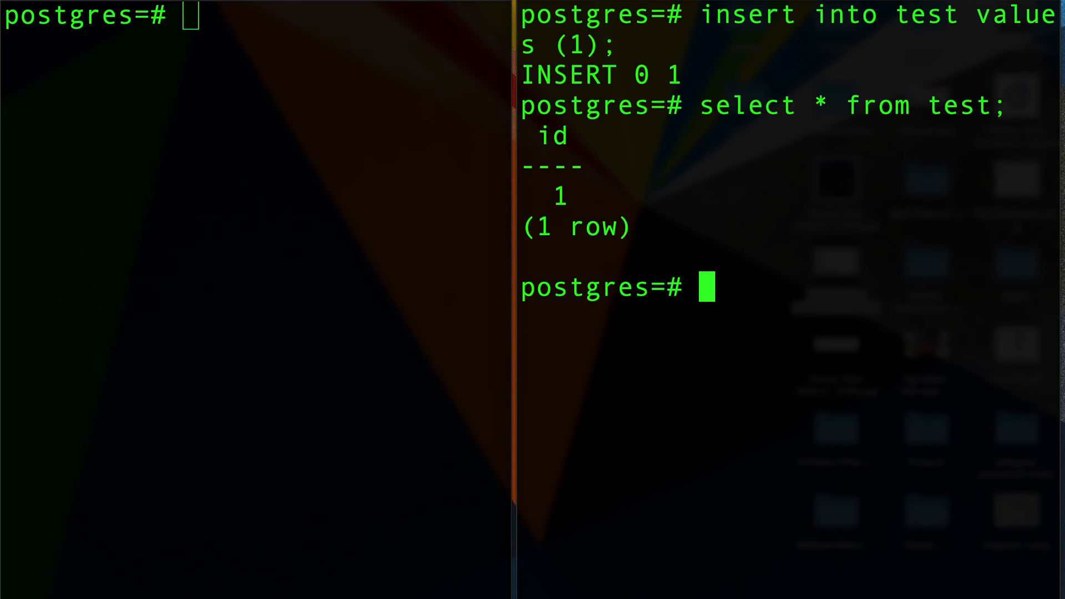
type("select * from seats;")
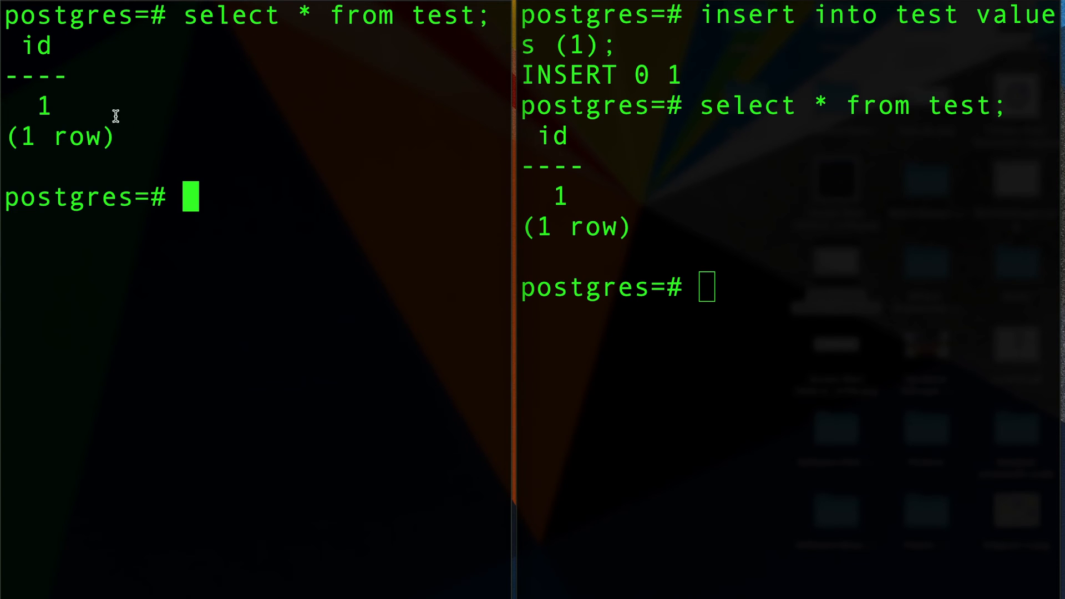
mouse_move(312, 173)
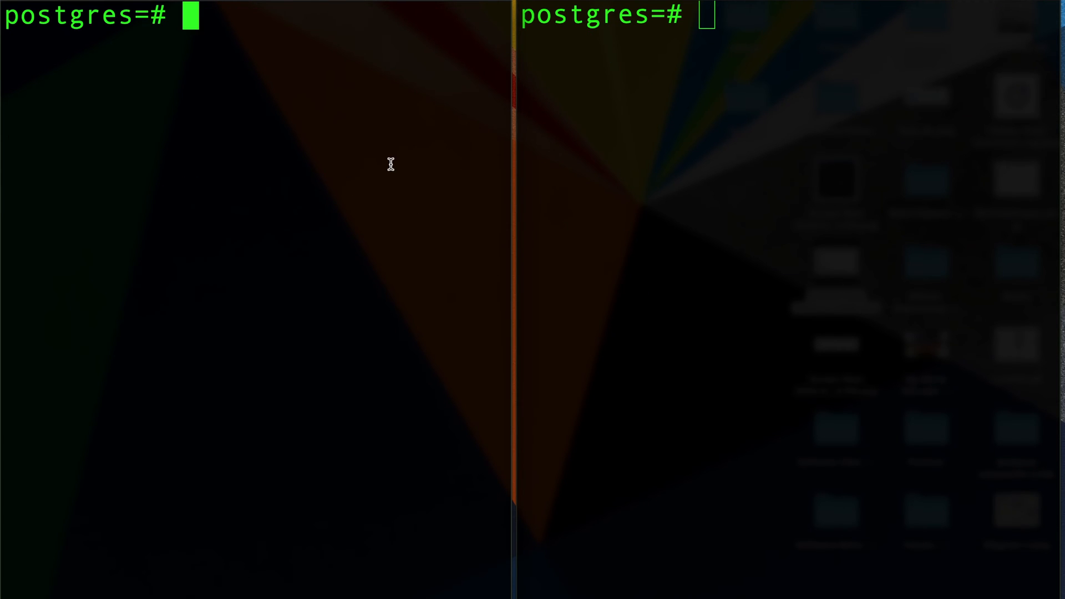
Step: Insert id 1 again from the left session and get the duplicate key error
type("insert in")
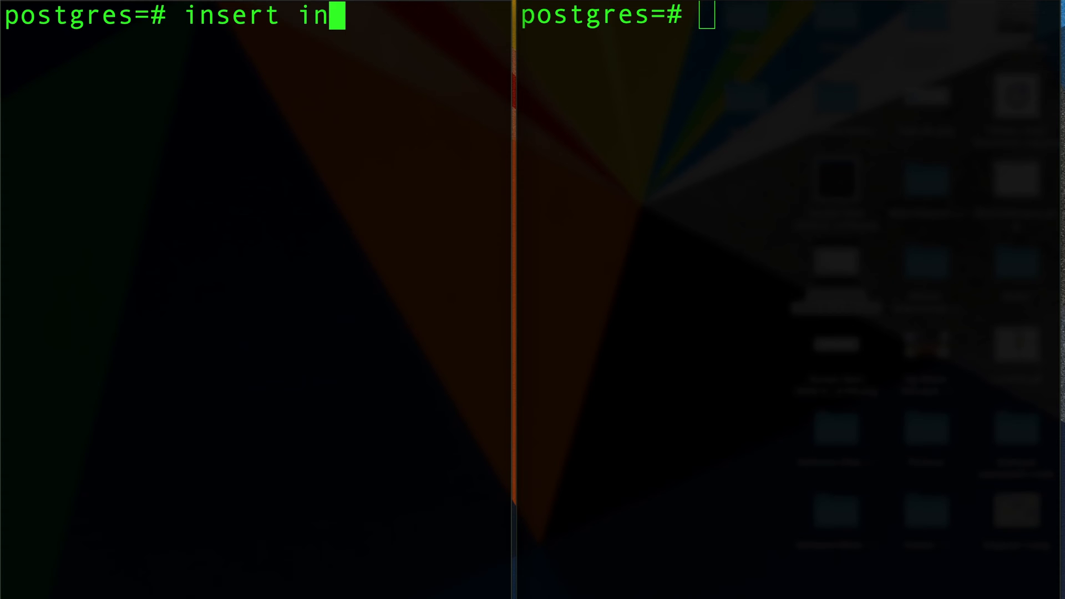
type("to test values")
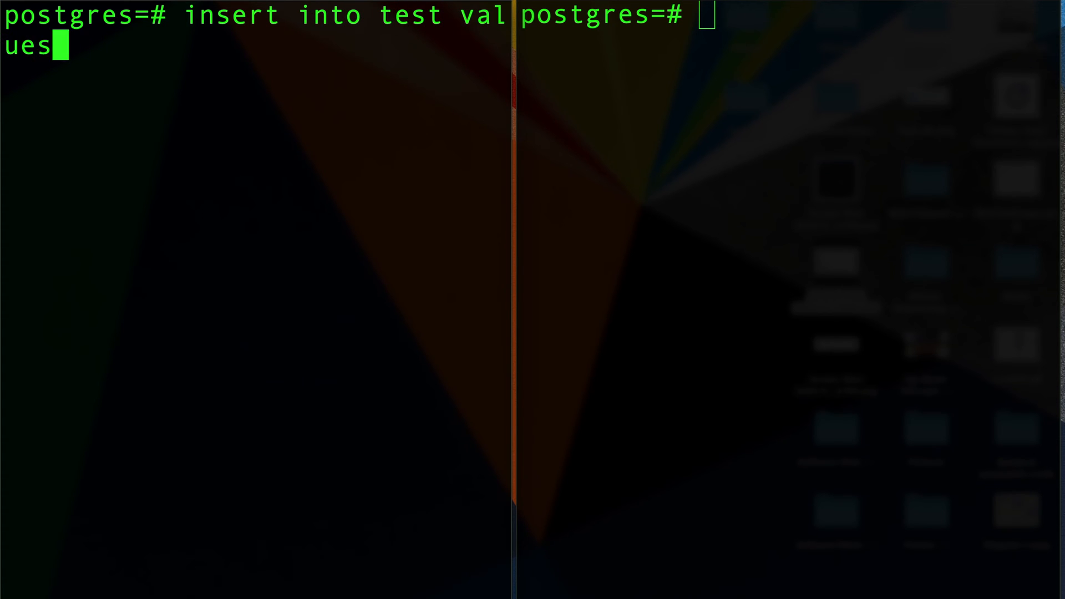
type("(1);")
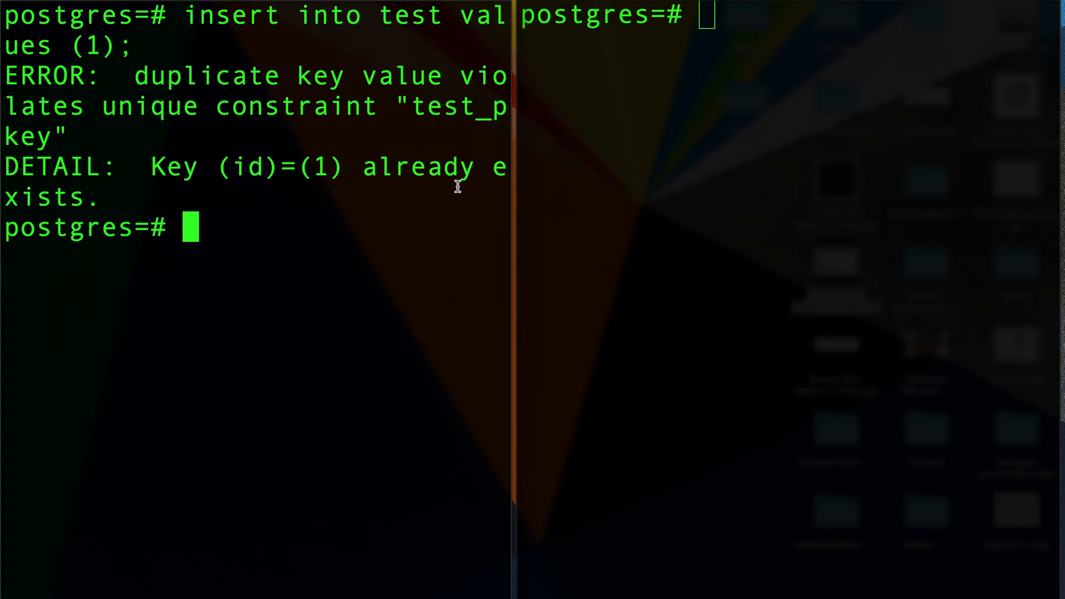
mouse_move(367, 167)
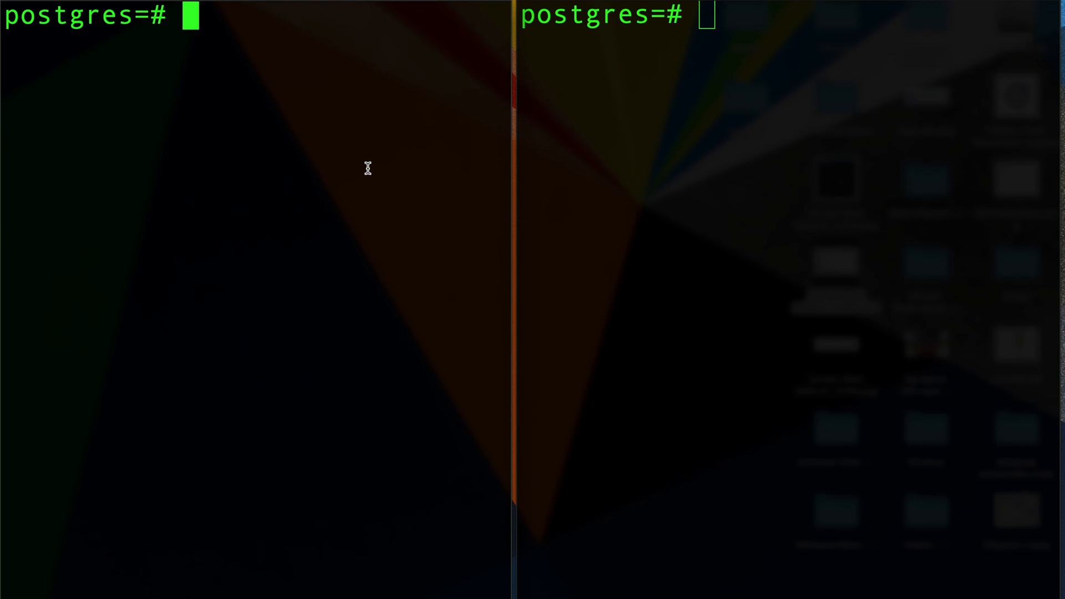
Step: Begin a transaction in each of the two sessions
type("begin")
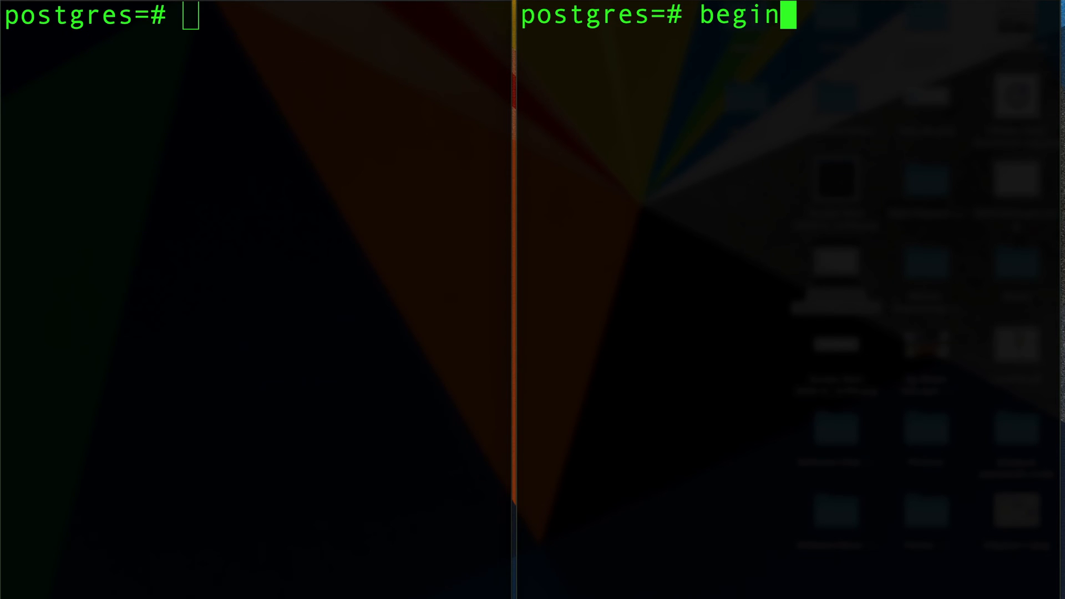
type("transaction;")
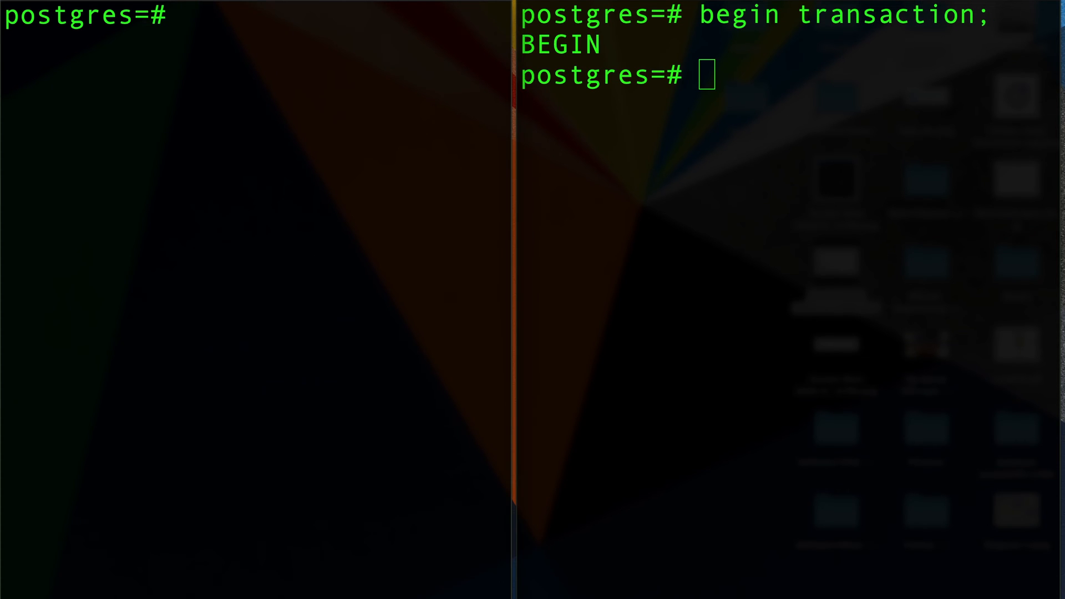
type("begin transact")
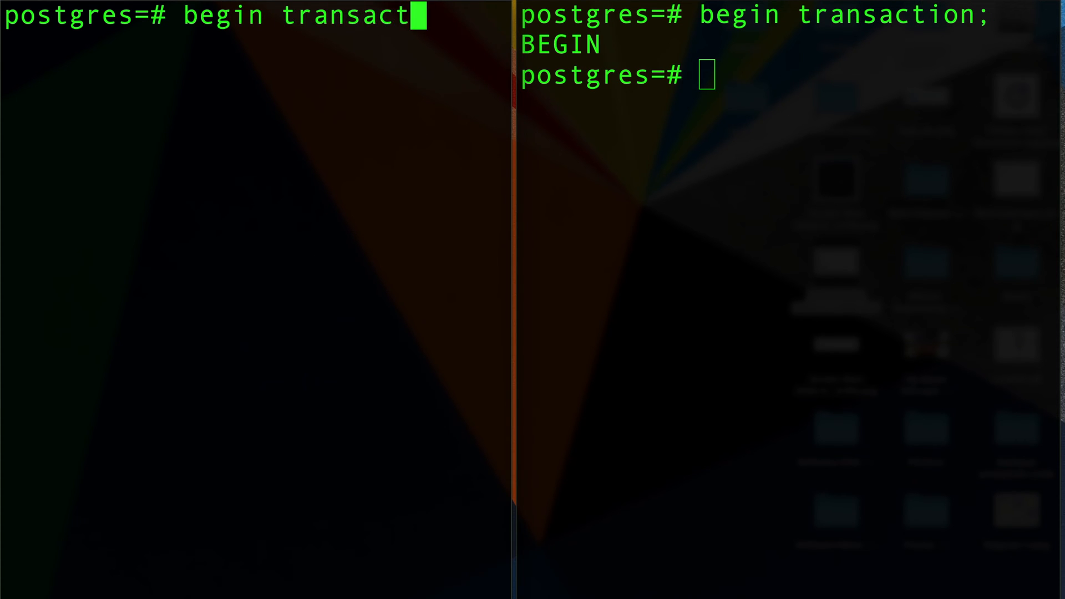
Step: Insert id 2 in the right session's transaction and query test to see rows 1 and 2
type("ins")
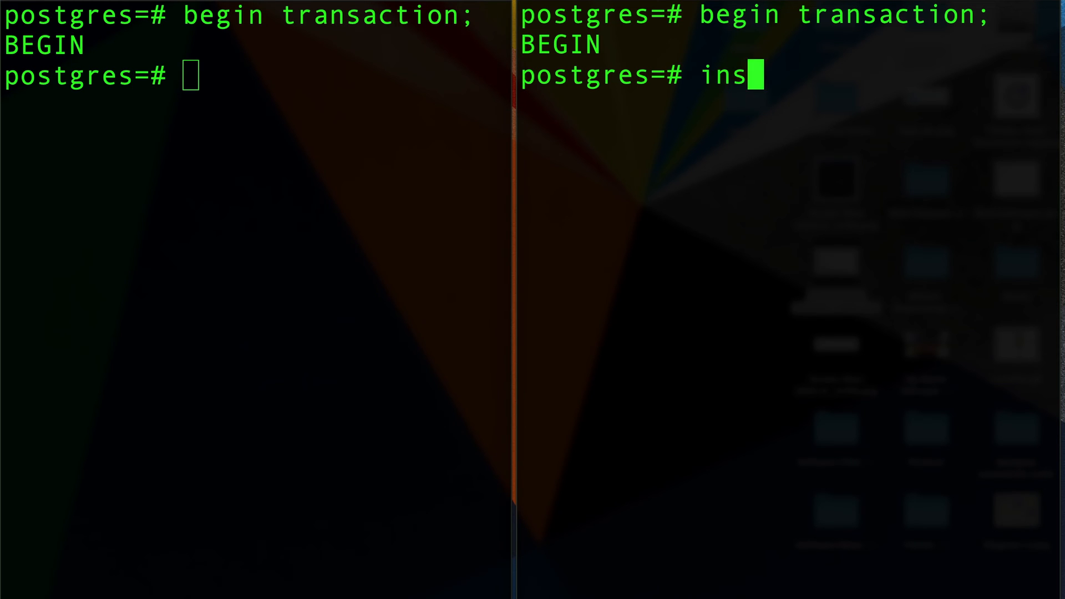
type("ert into test")
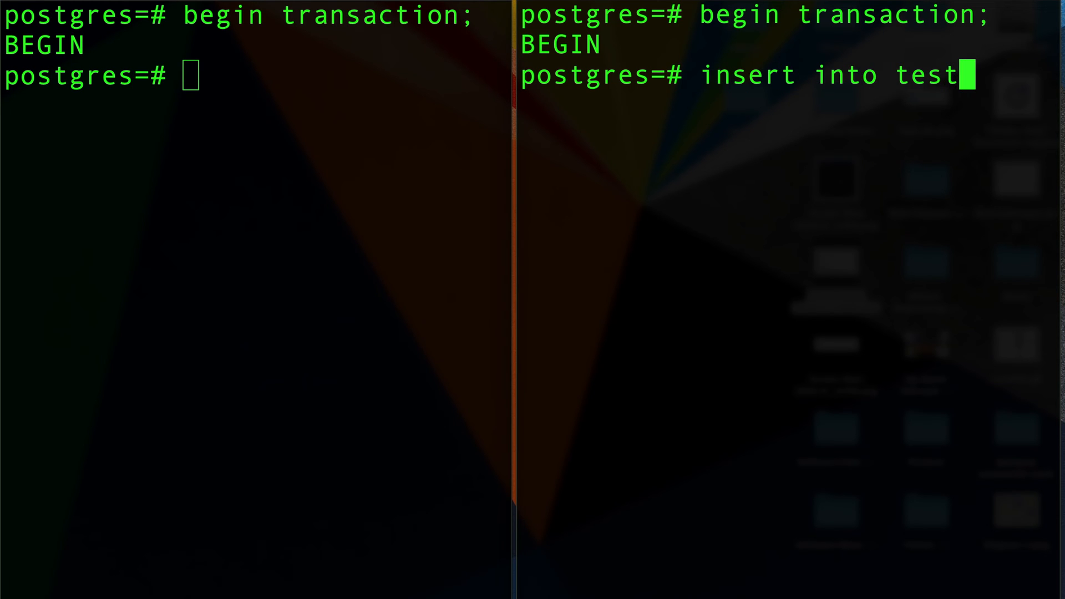
type("values (2);")
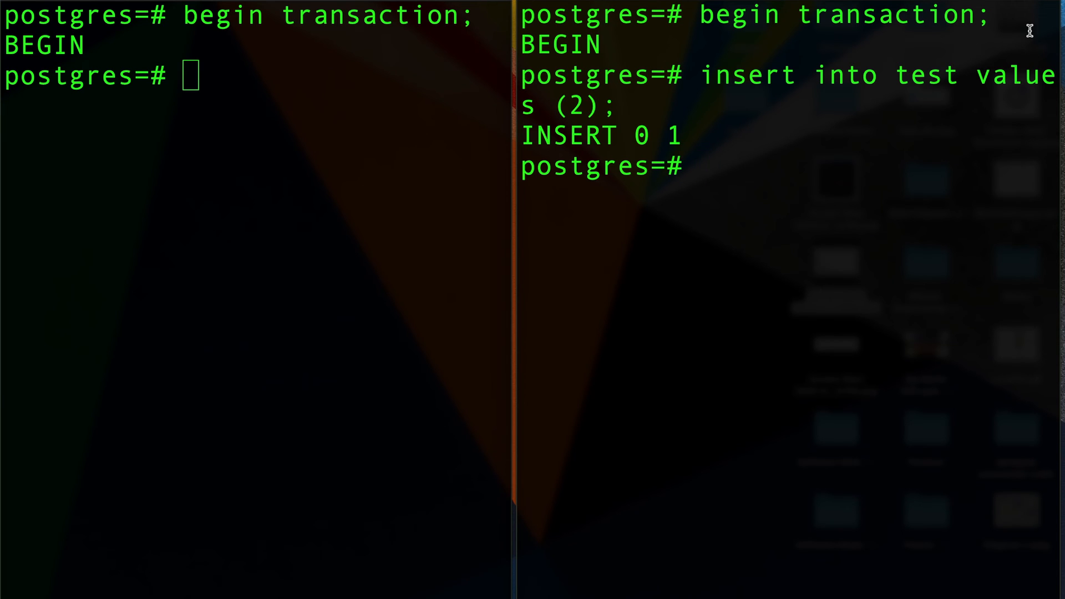
type("selec")
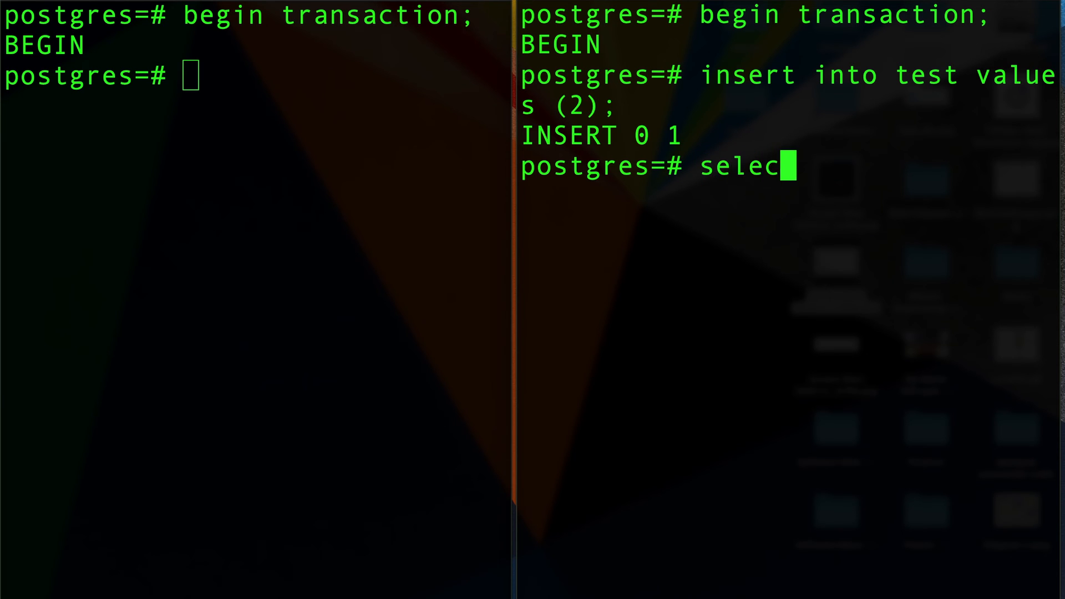
type("t * from test;")
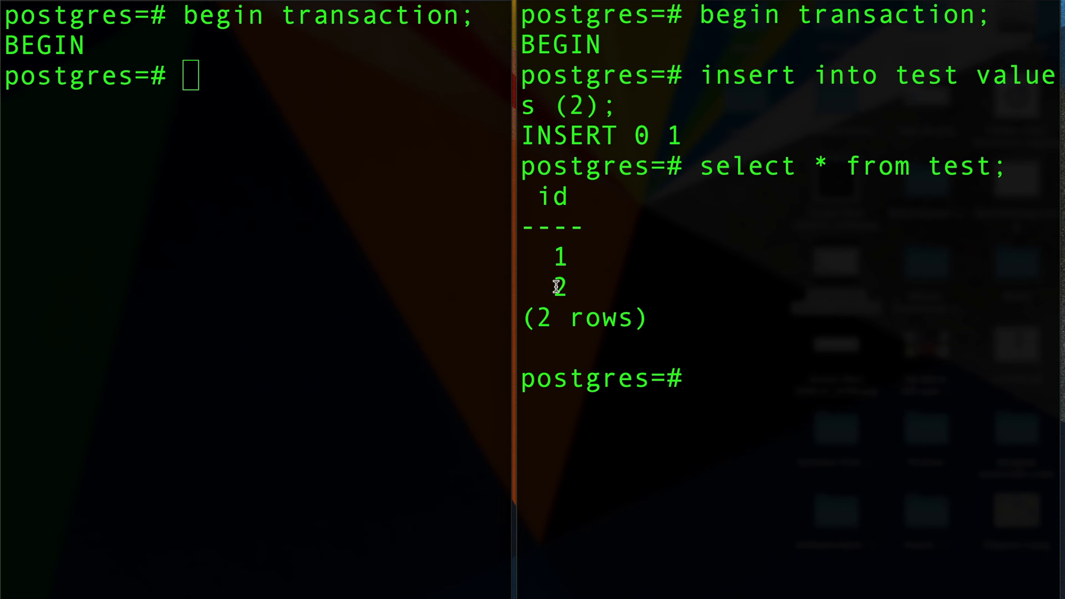
mouse_move(709, 259)
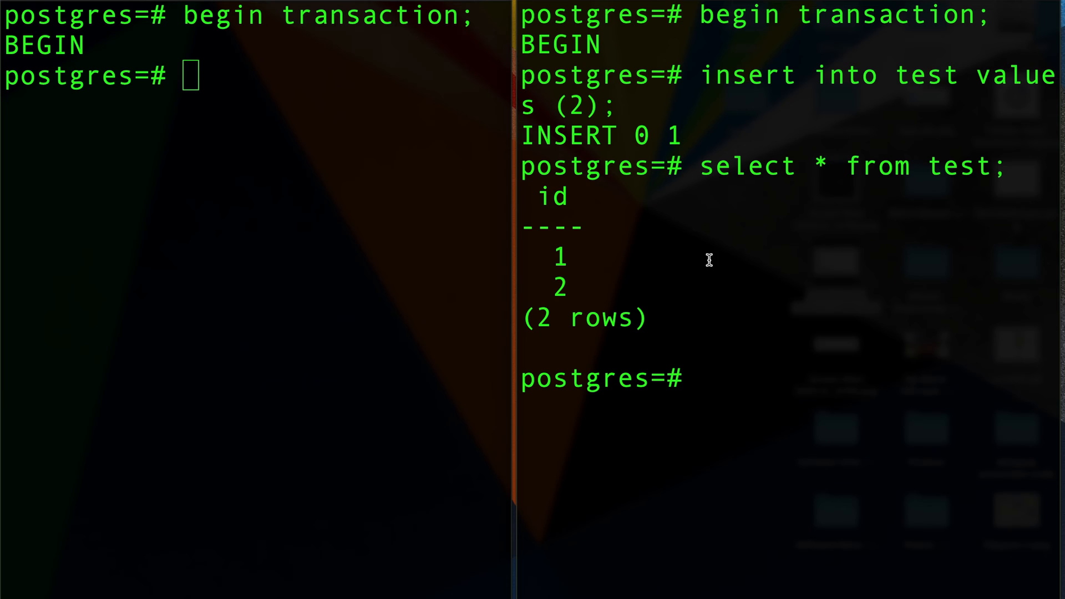
Step: Query test in the left session, which still returns only row 1
type("select * from test;")
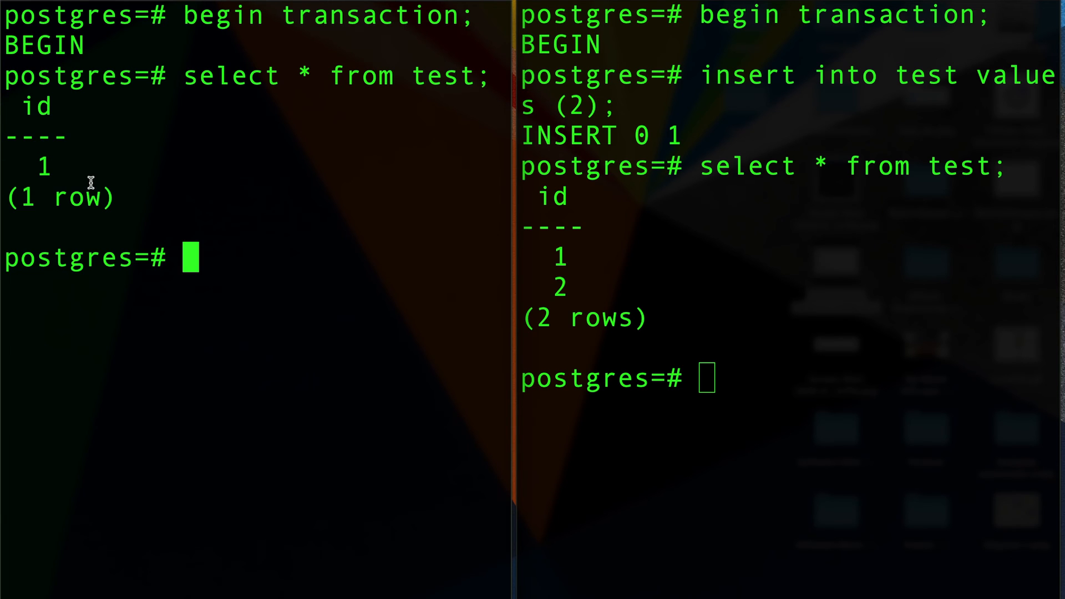
mouse_move(223, 290)
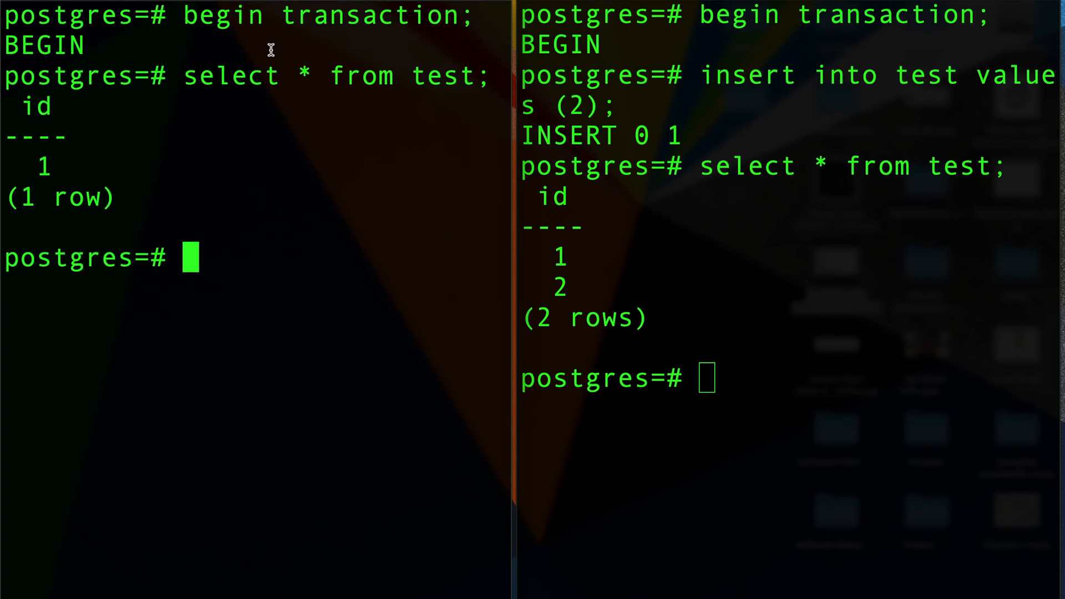
mouse_move(269, 76)
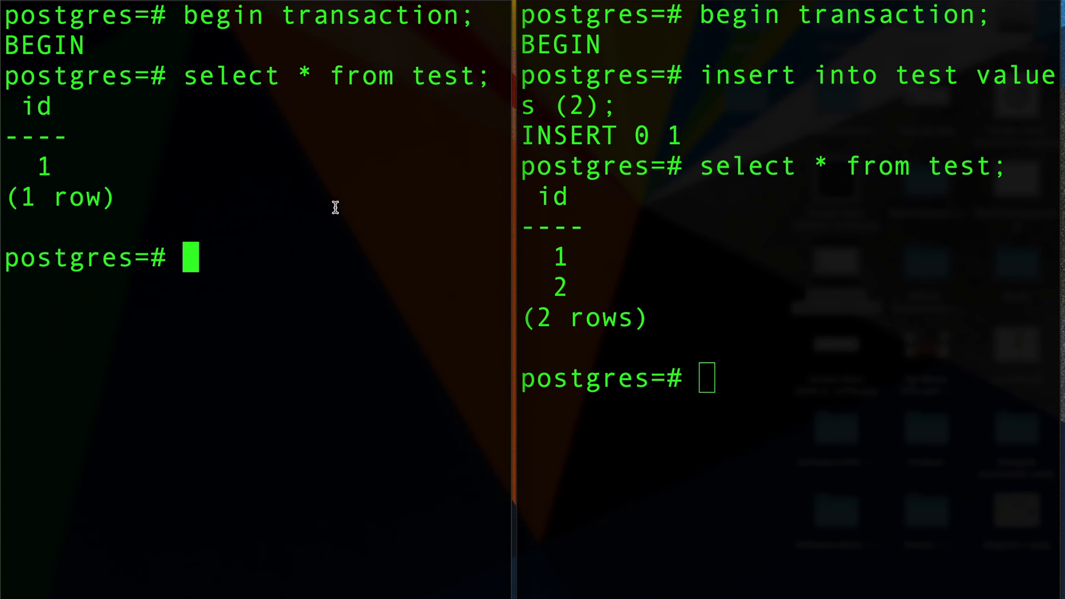
mouse_move(341, 214)
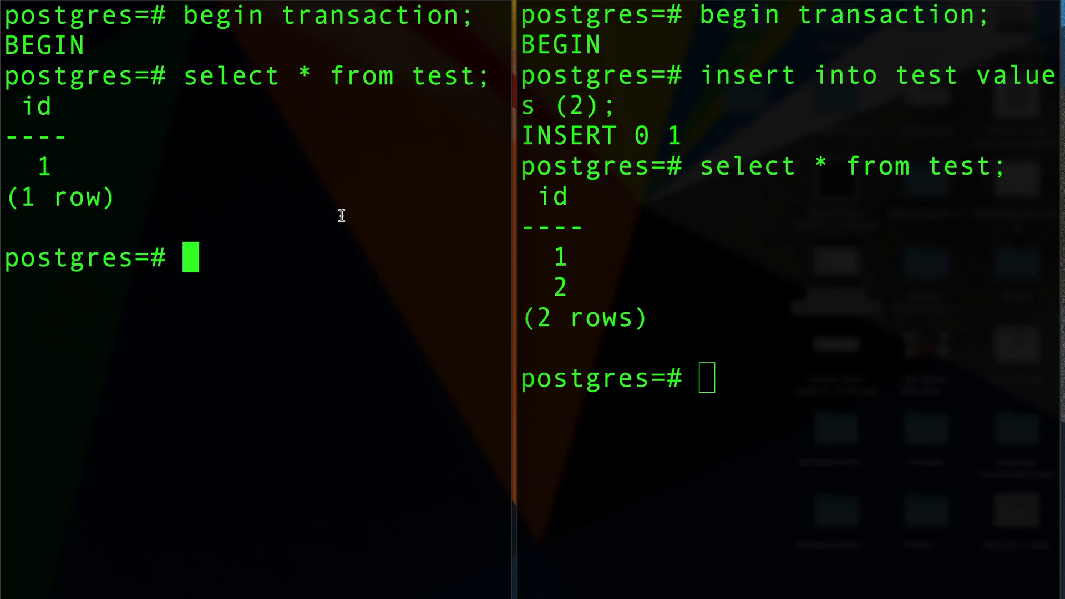
mouse_move(288, 288)
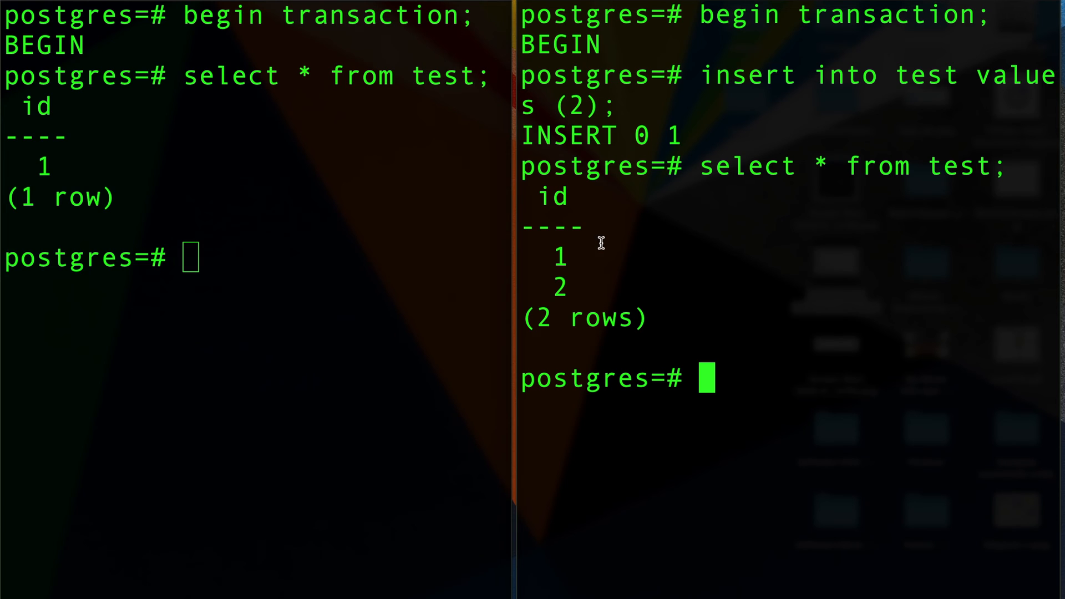
Step: Commit the right session's transaction so both sessions see rows 1 and 2
type("c")
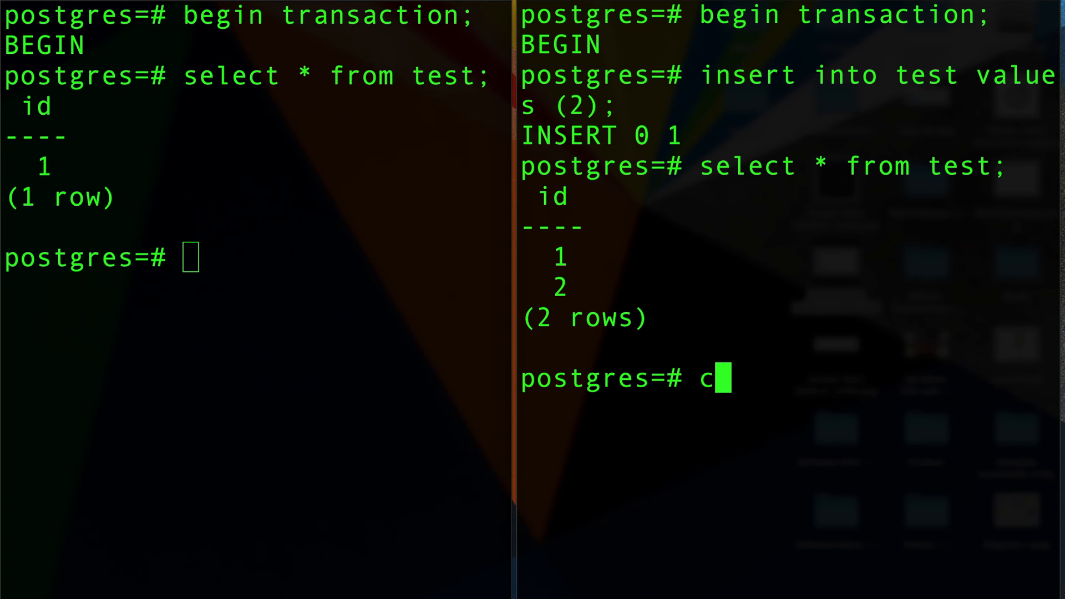
type("ommit;")
left_click(254, 257)
type("select * from test;")
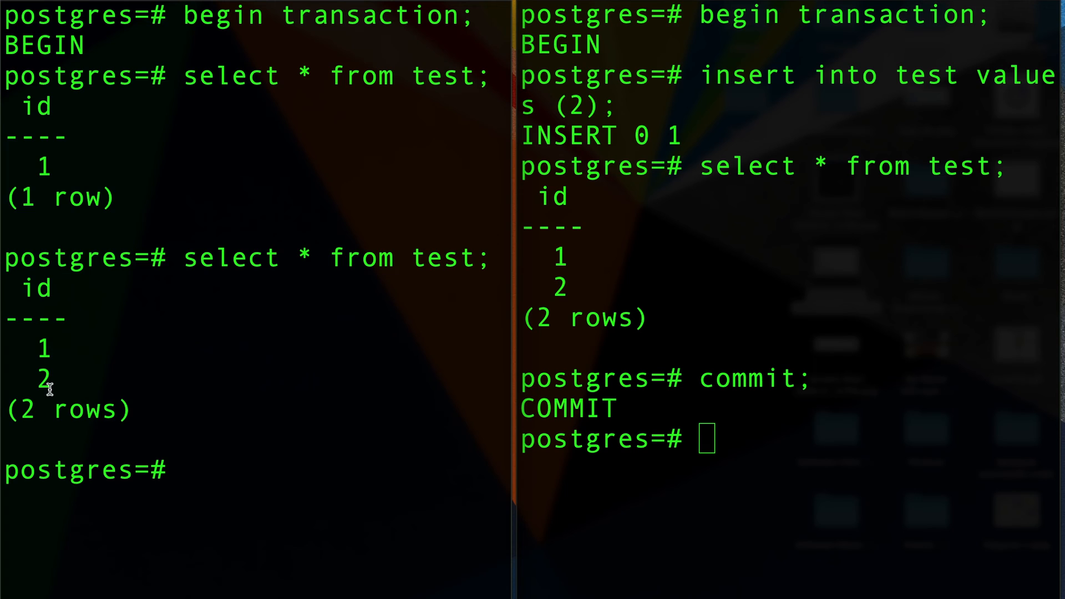
mouse_move(174, 292)
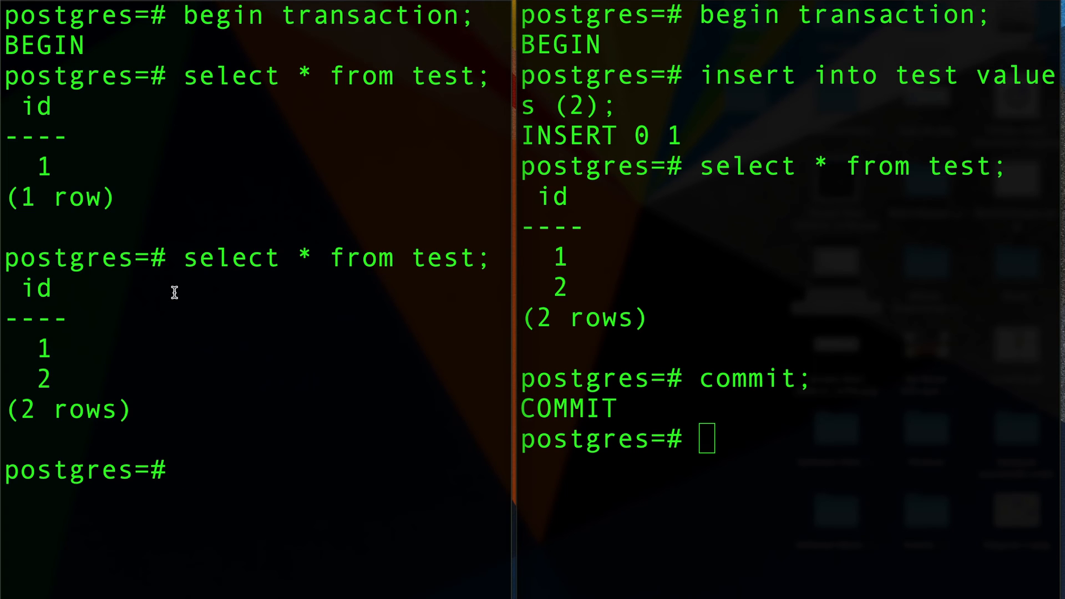
type("commit;")
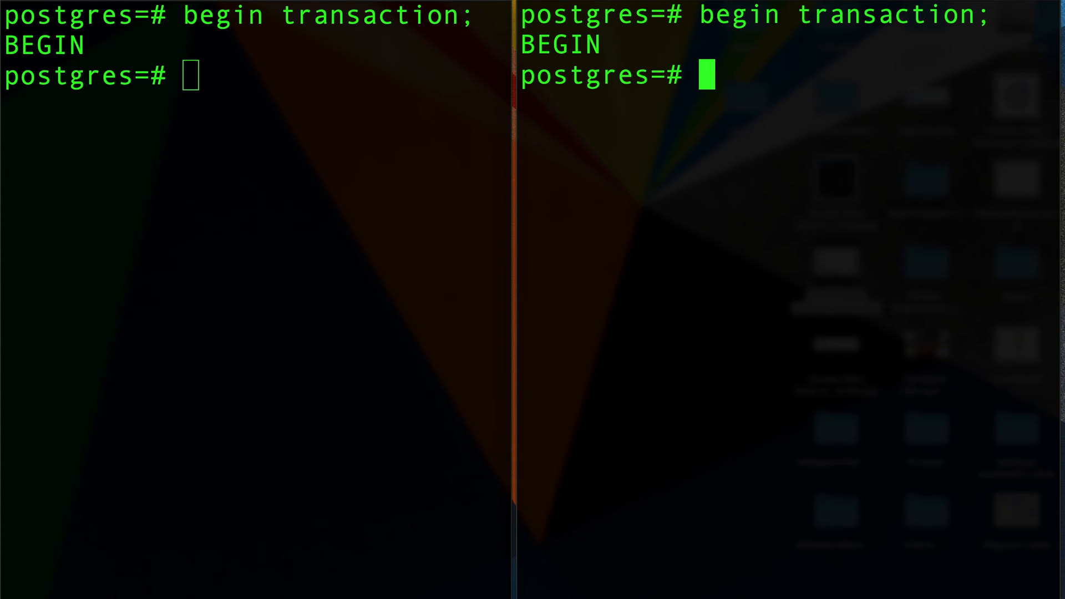
Step: Insert id 3 in the right session's new transaction and query test in both sessions
type("insert into test values (2);")
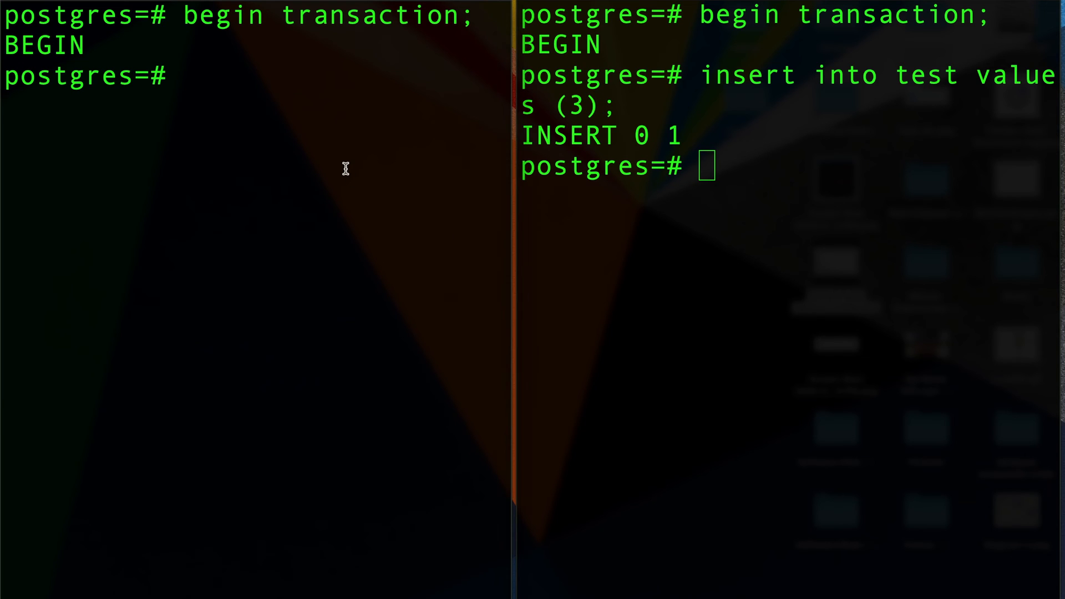
type("select * from test;")
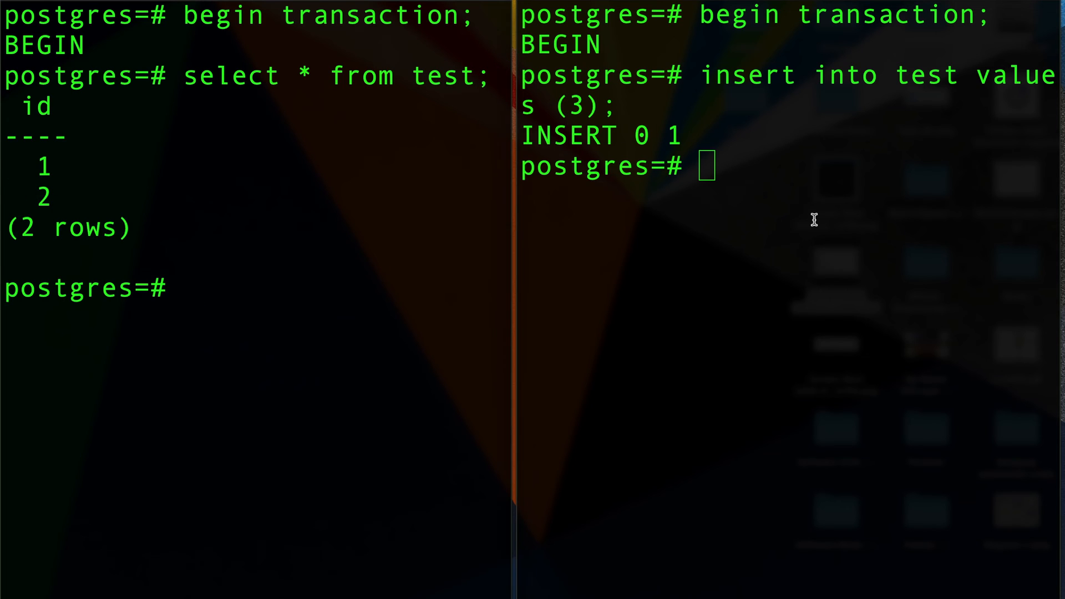
type("select * from test;")
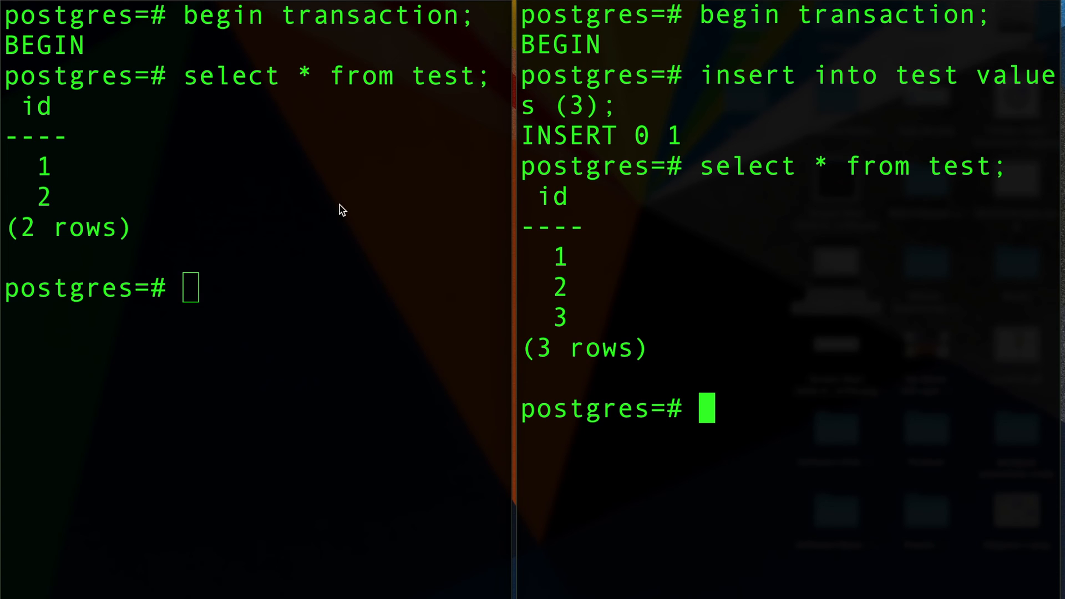
mouse_move(647, 275)
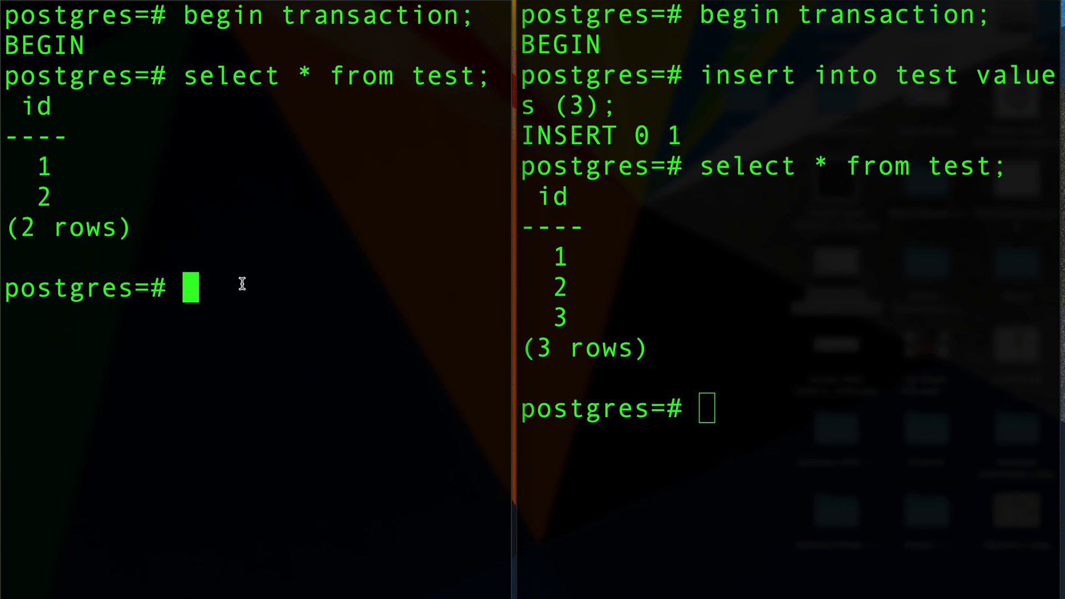
Step: Attempt INSERT INTO test VALUES (3) from the left session, which blocks waiting
type("insert")
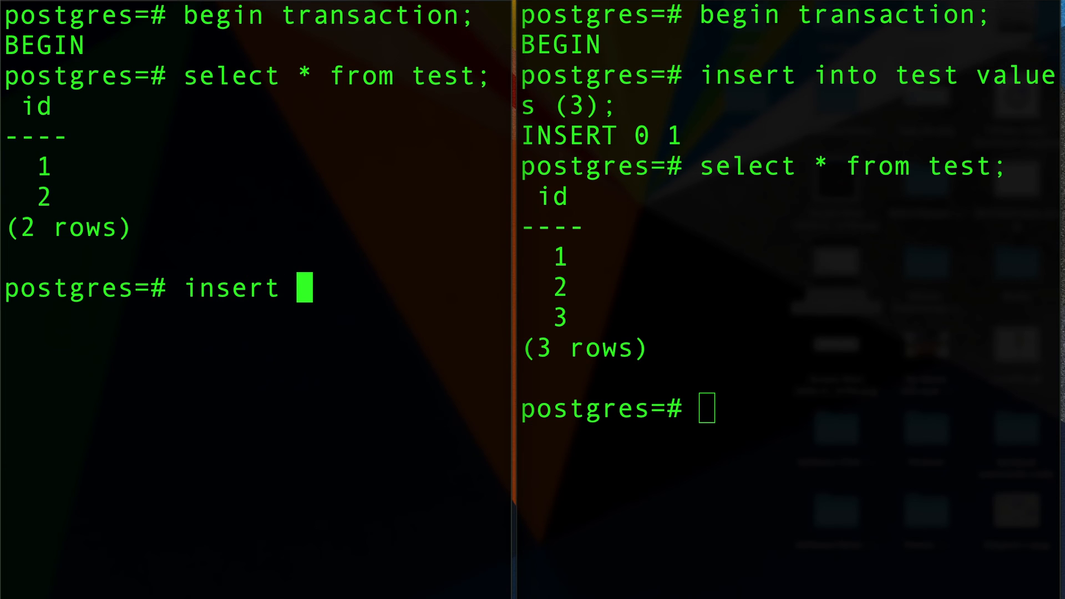
type("into test values (3")
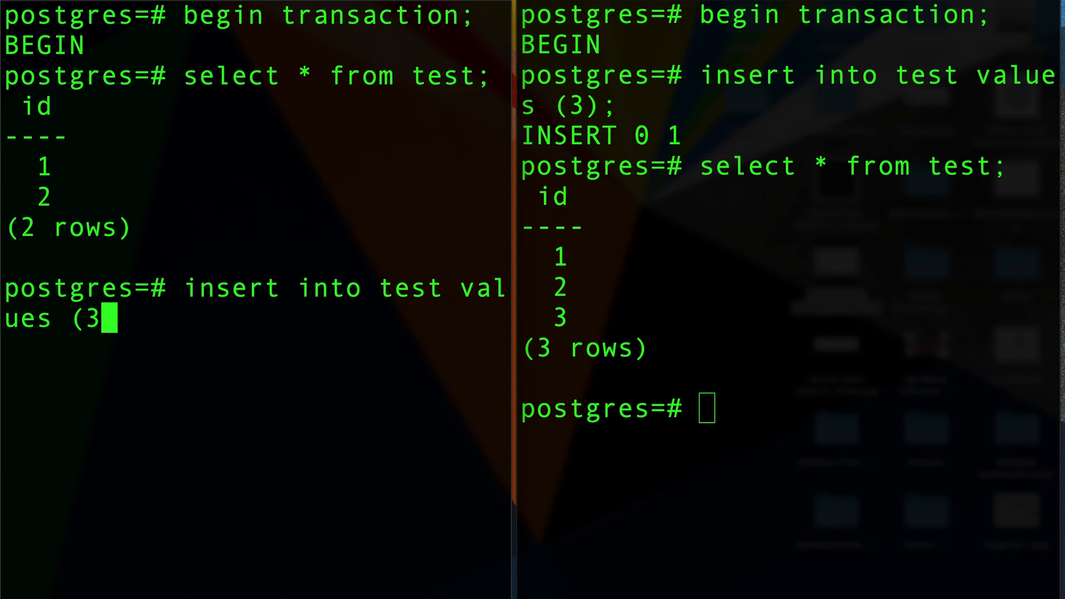
type(");")
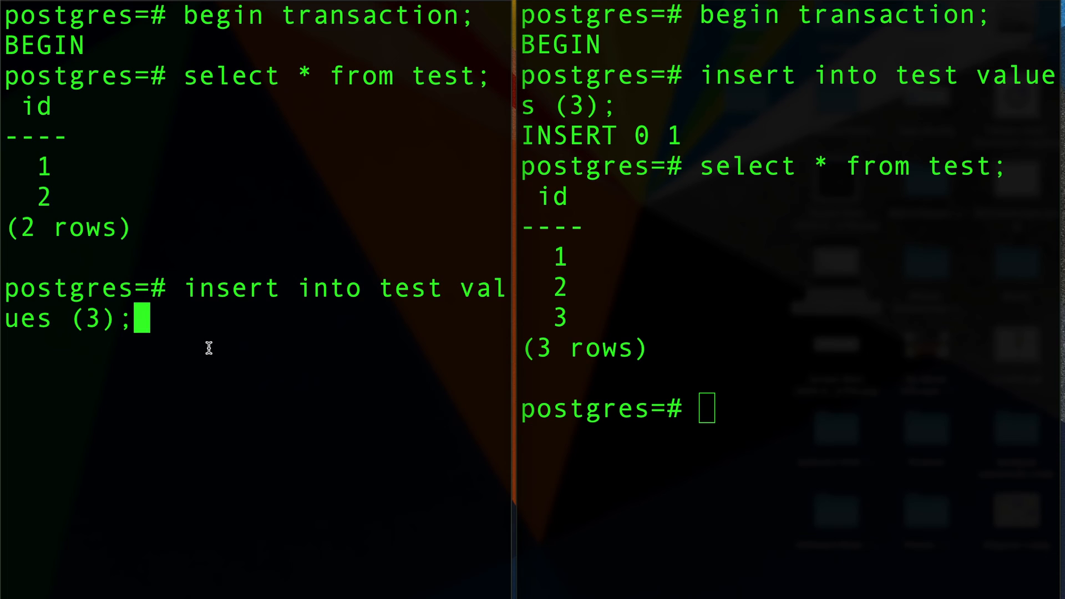
mouse_move(208, 334)
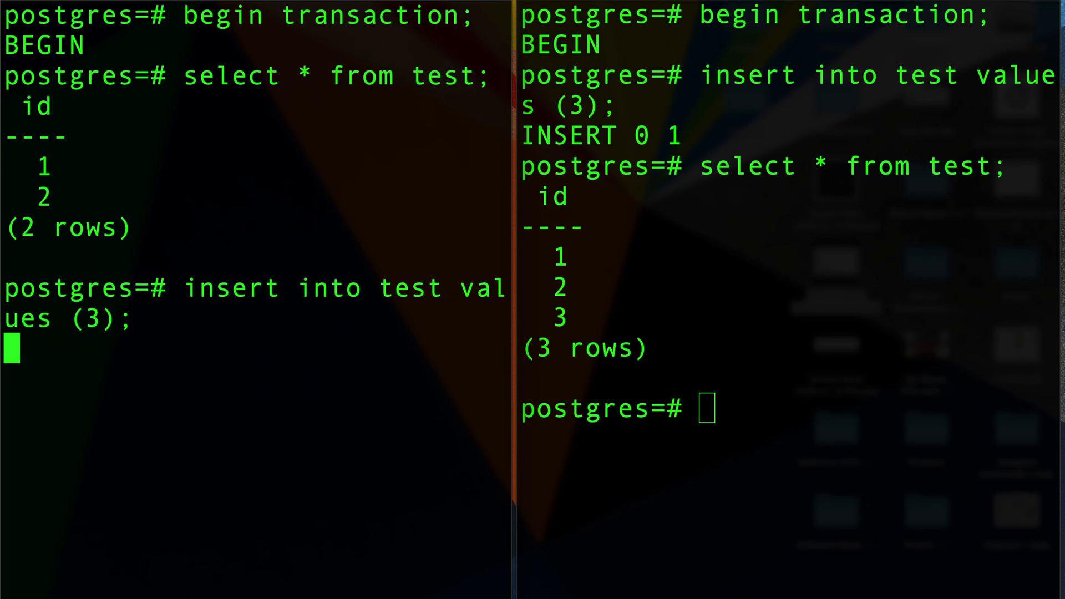
mouse_move(160, 317)
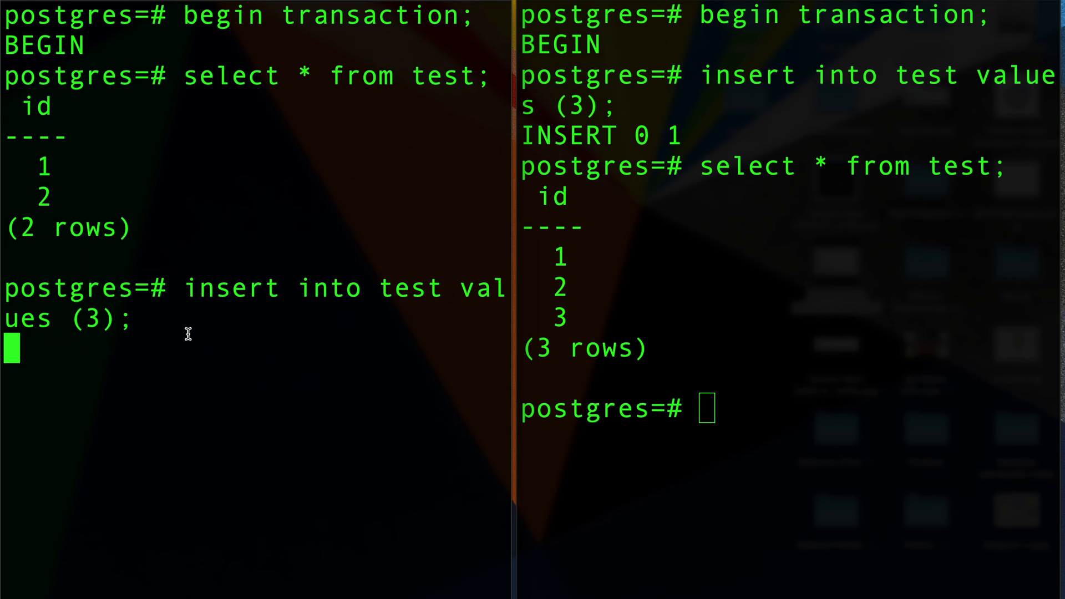
mouse_move(508, 255)
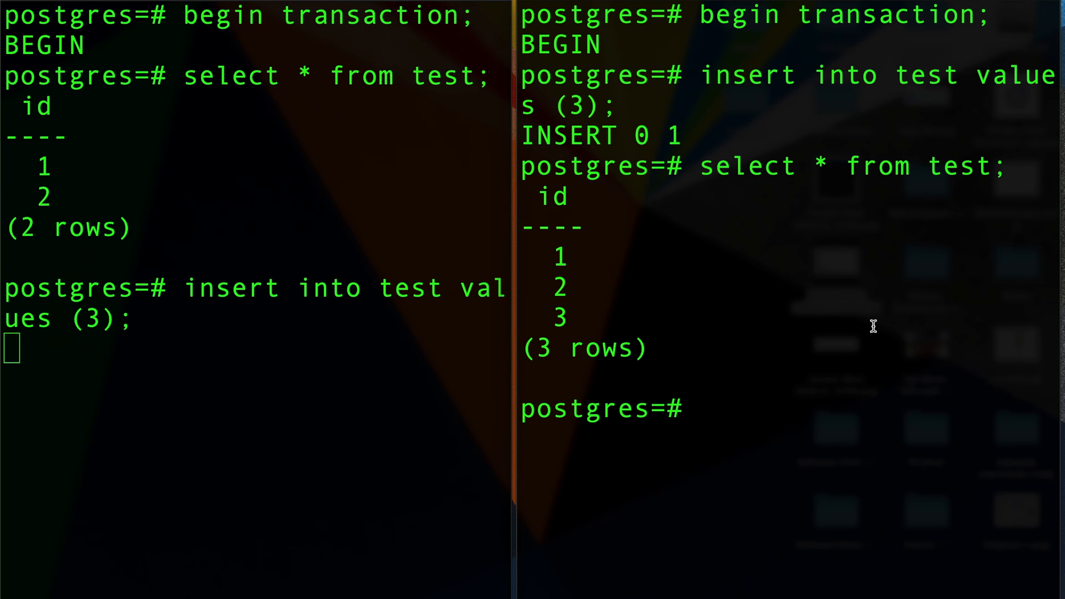
mouse_move(827, 297)
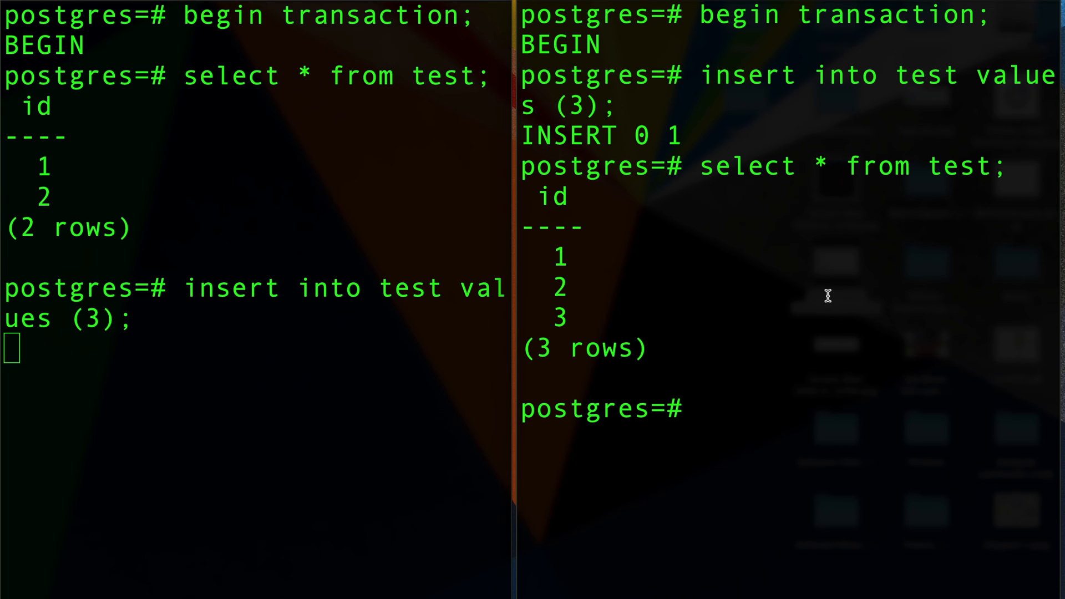
Step: Commit the right session's insert so the left session's waiting id 3 insert fails
type("rollback;")
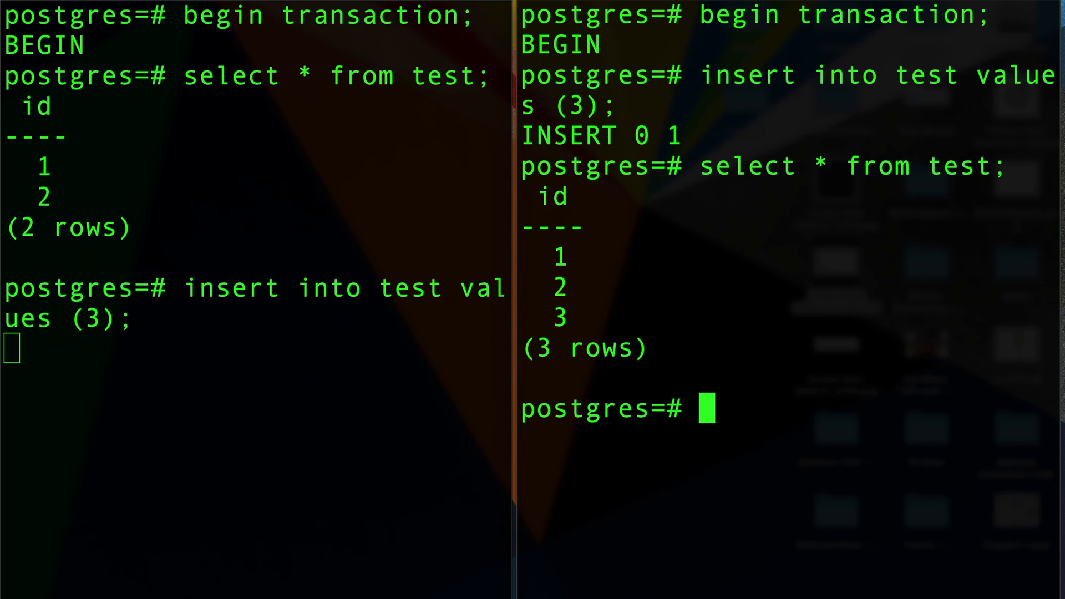
type("commit;")
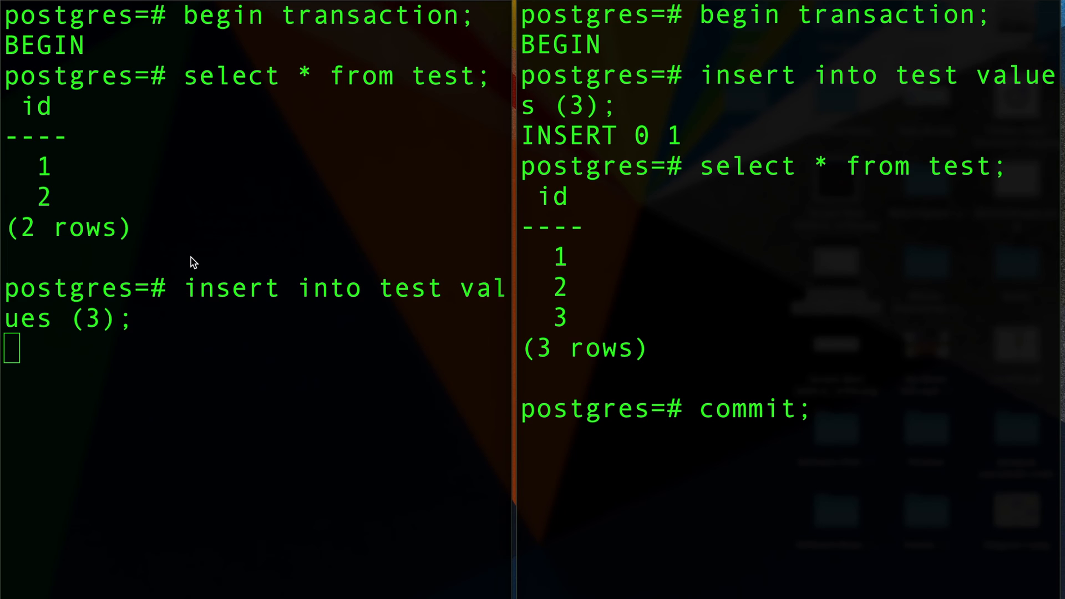
mouse_move(112, 337)
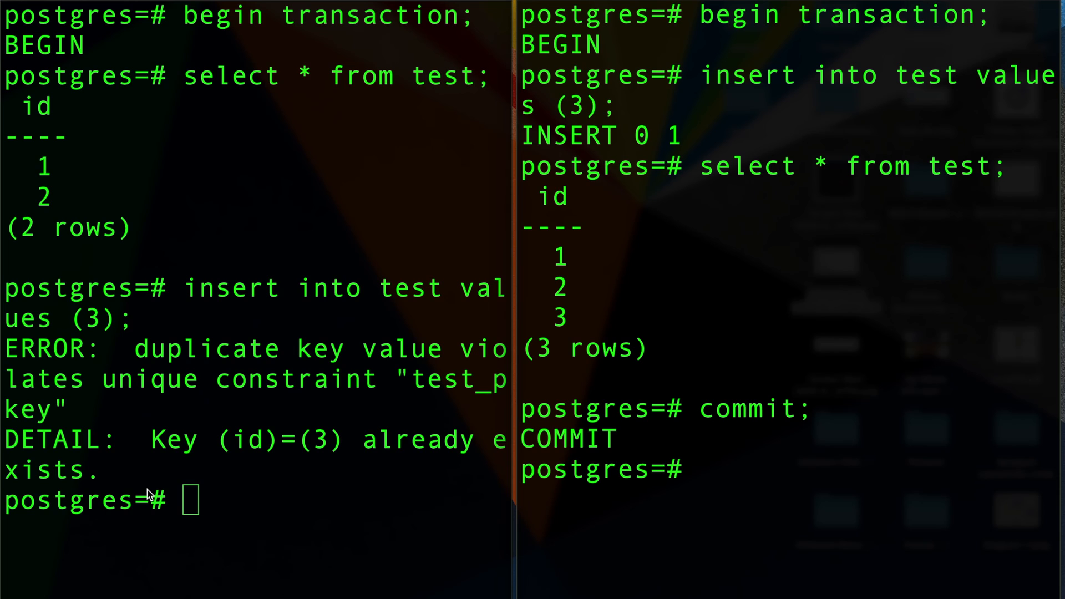
mouse_move(111, 427)
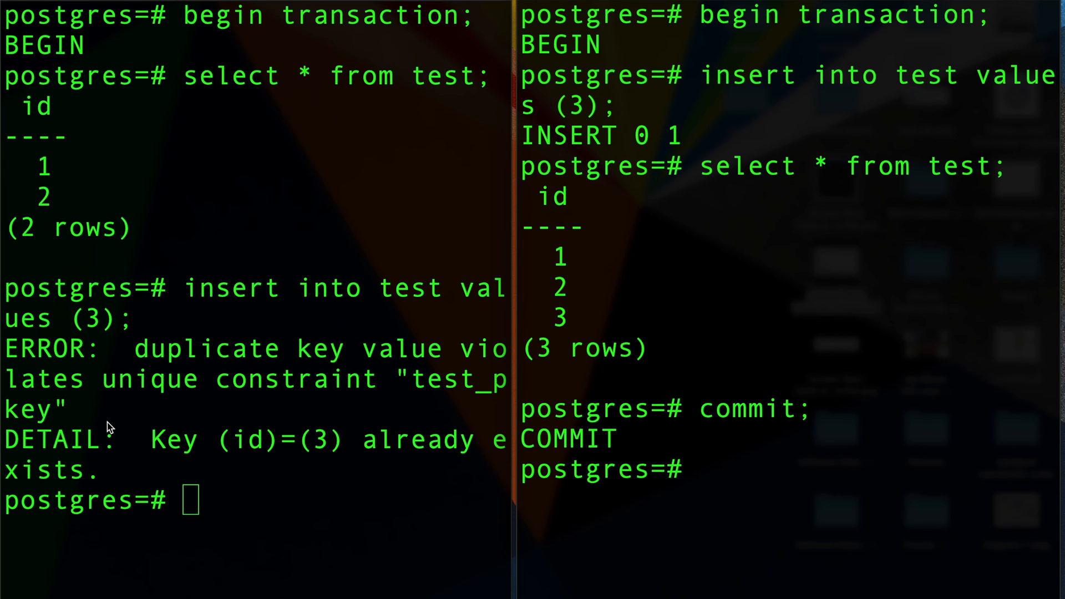
Step: Query test in the left session to see rows 1–3, then clear both screens with Ctrl+L
type("select * from")
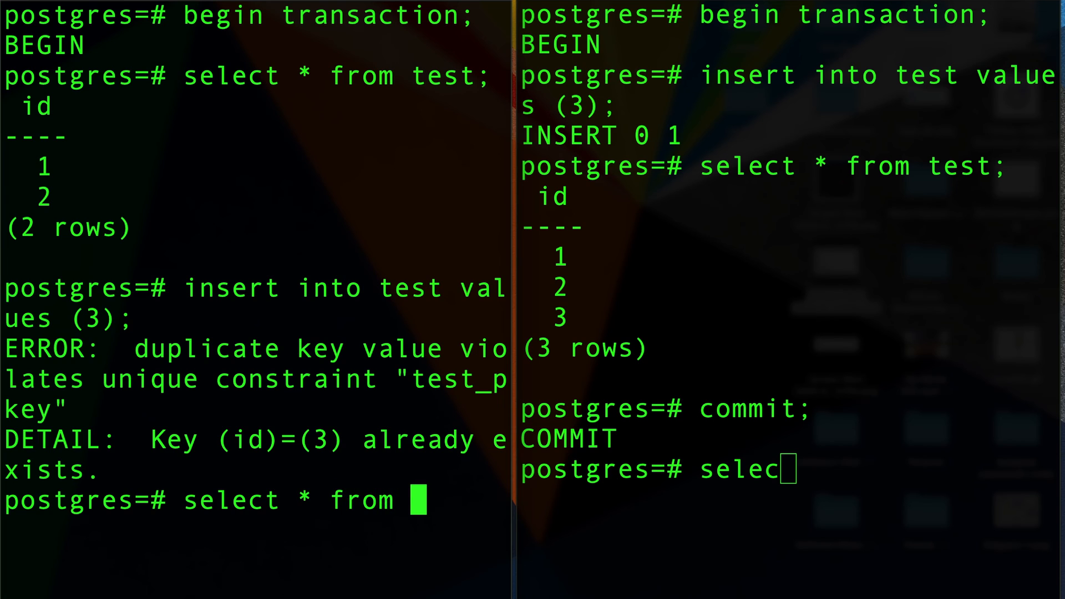
type("test;")
type("rollback;")
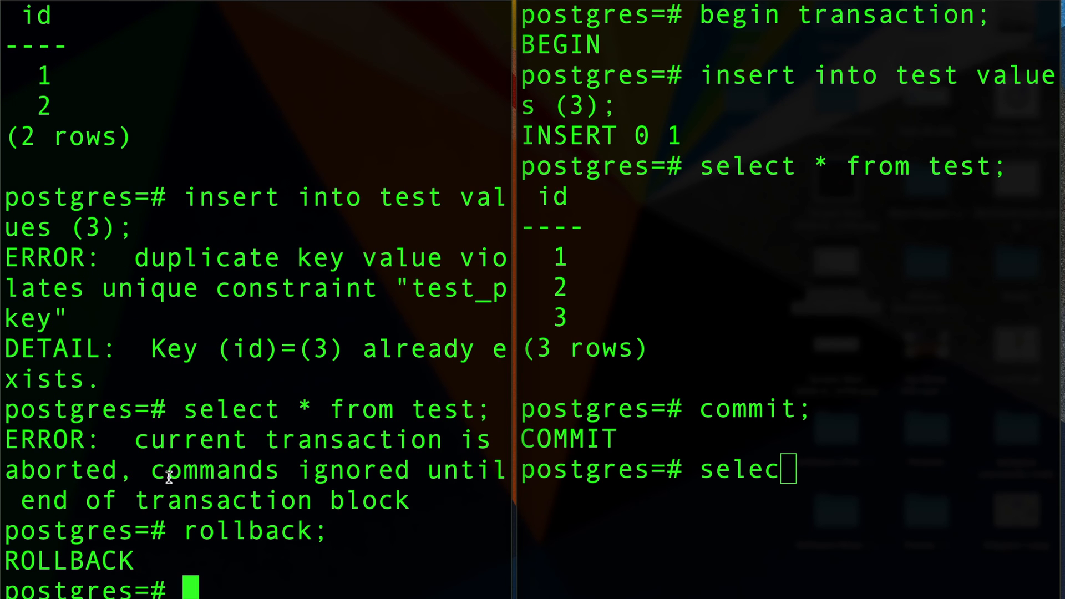
type("select * from test;")
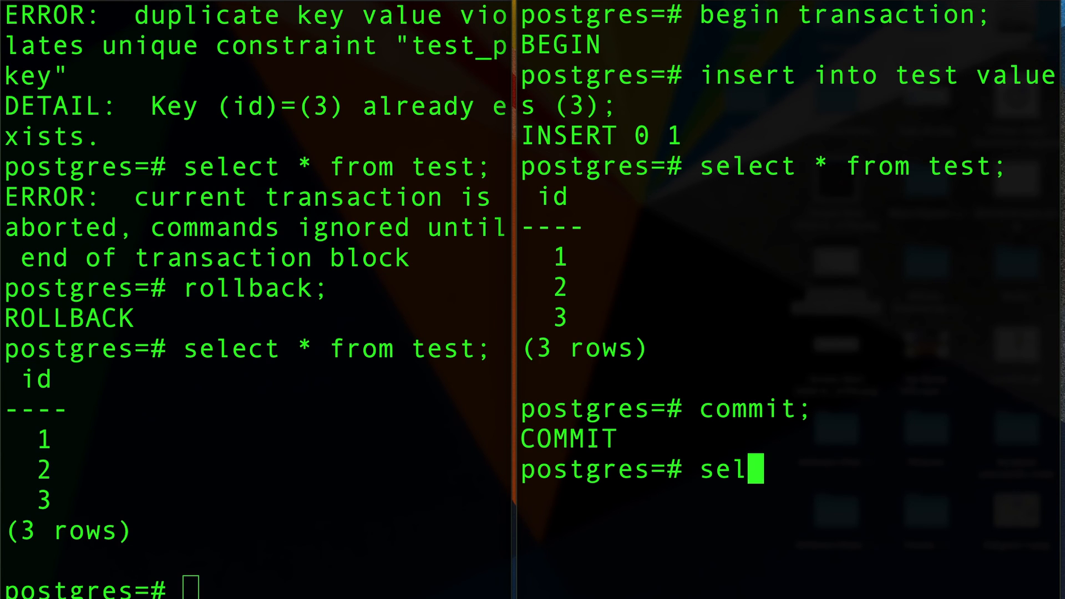
key("ctrl+l")
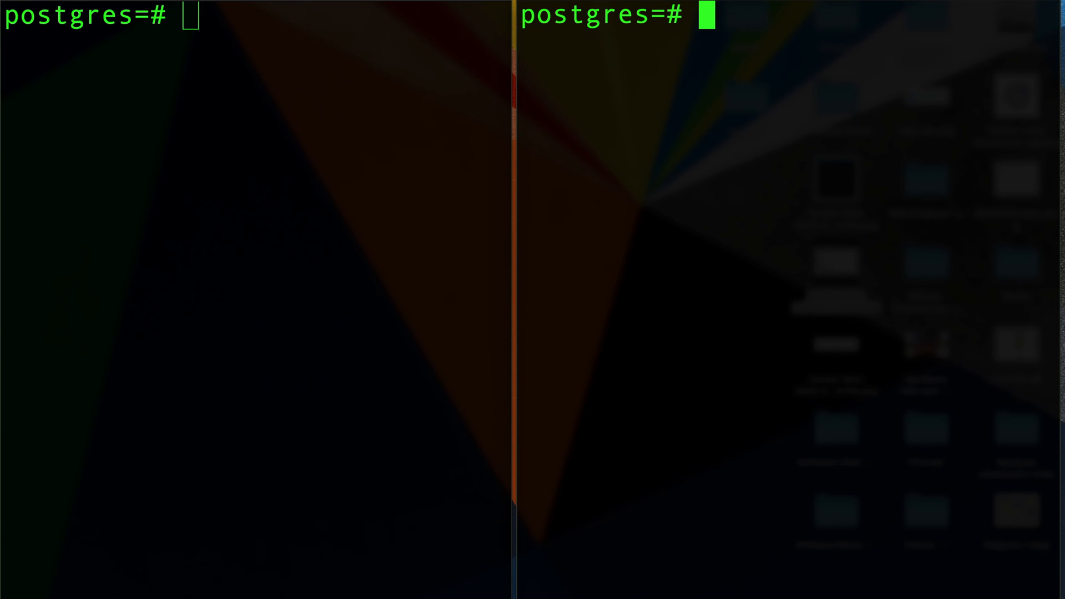
Step: Start a new transaction with begin transaction; in both psql sessions
type("begin transaction;")
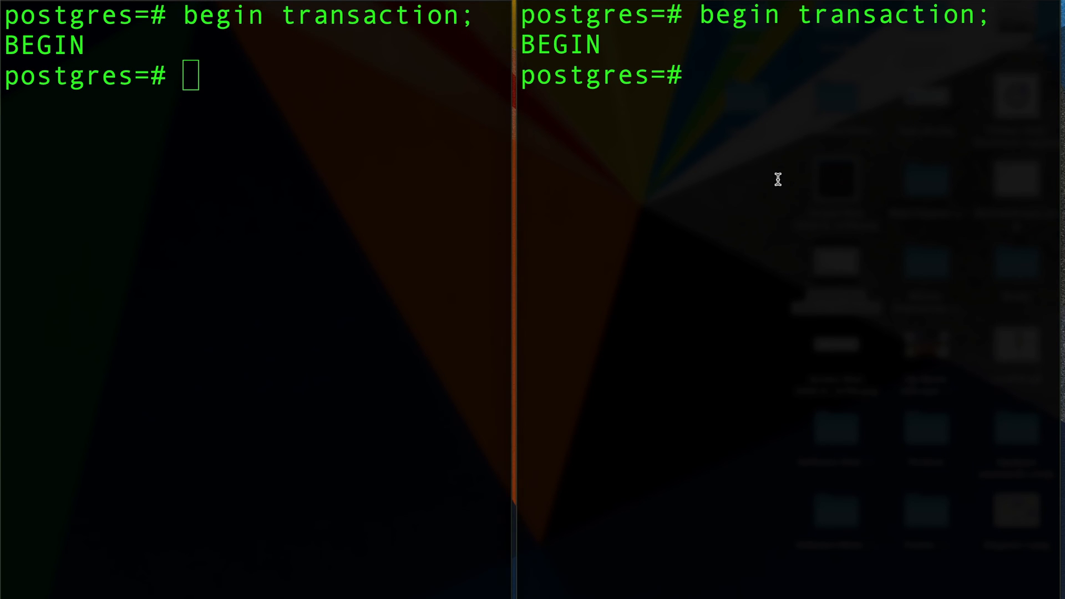
type("begin transaction;")
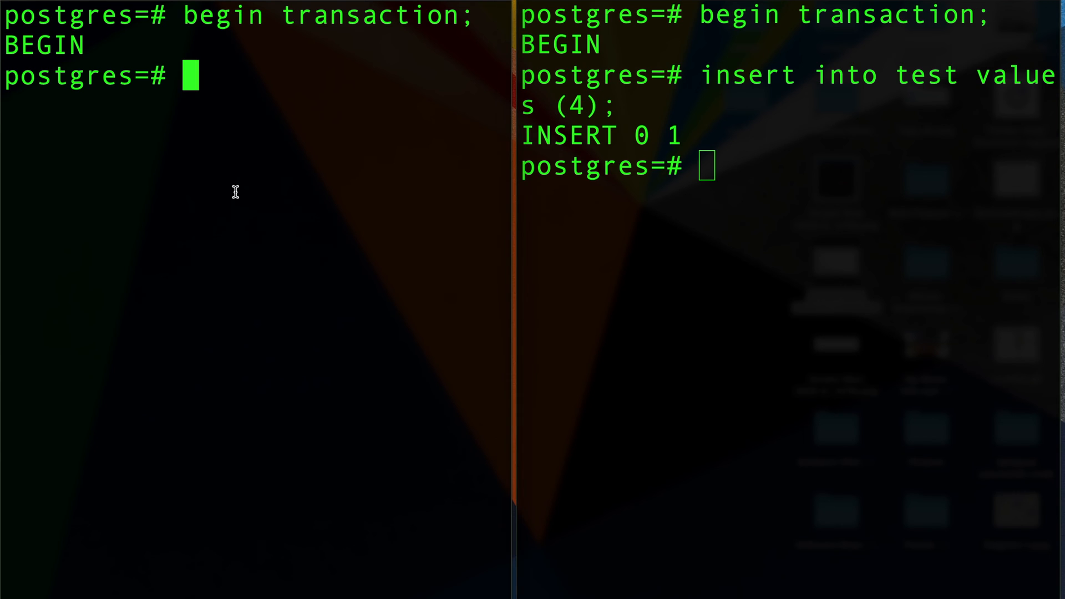
Step: Insert id 5 into test from the left session
type("insert into test values")
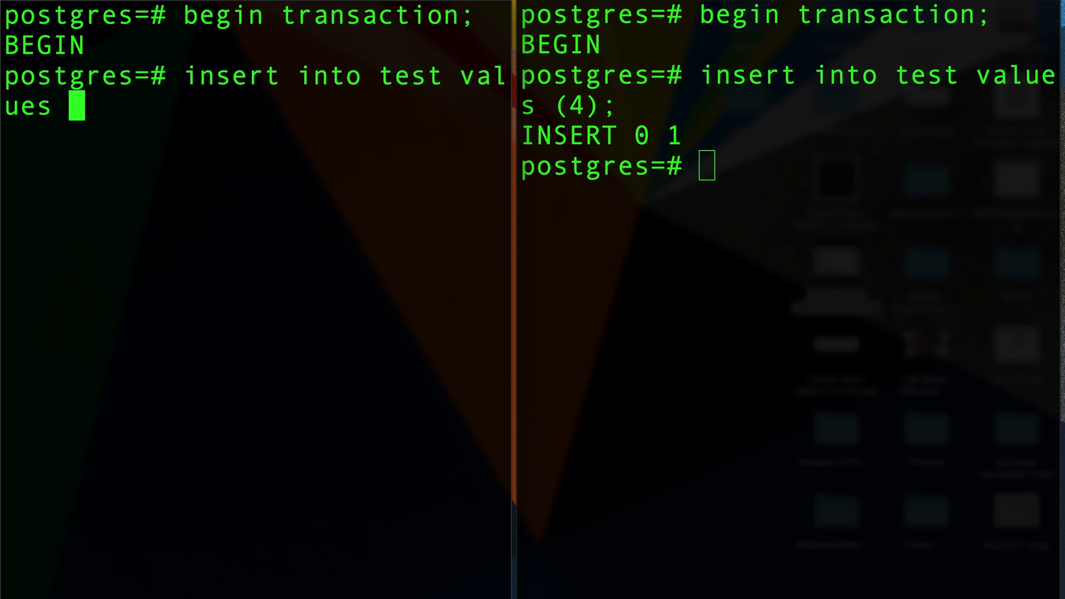
type("(")
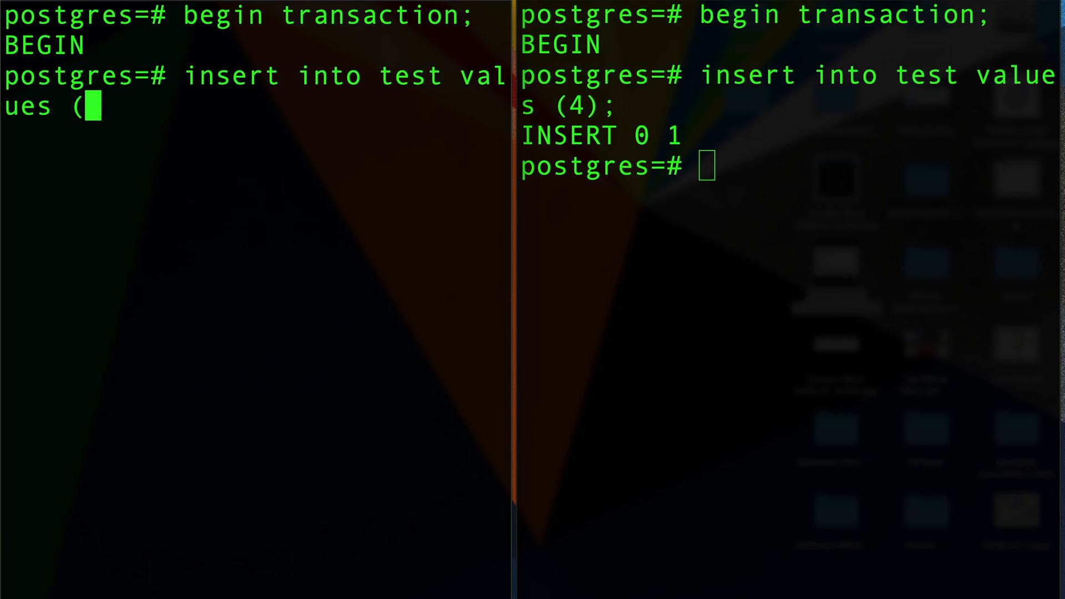
type("5);")
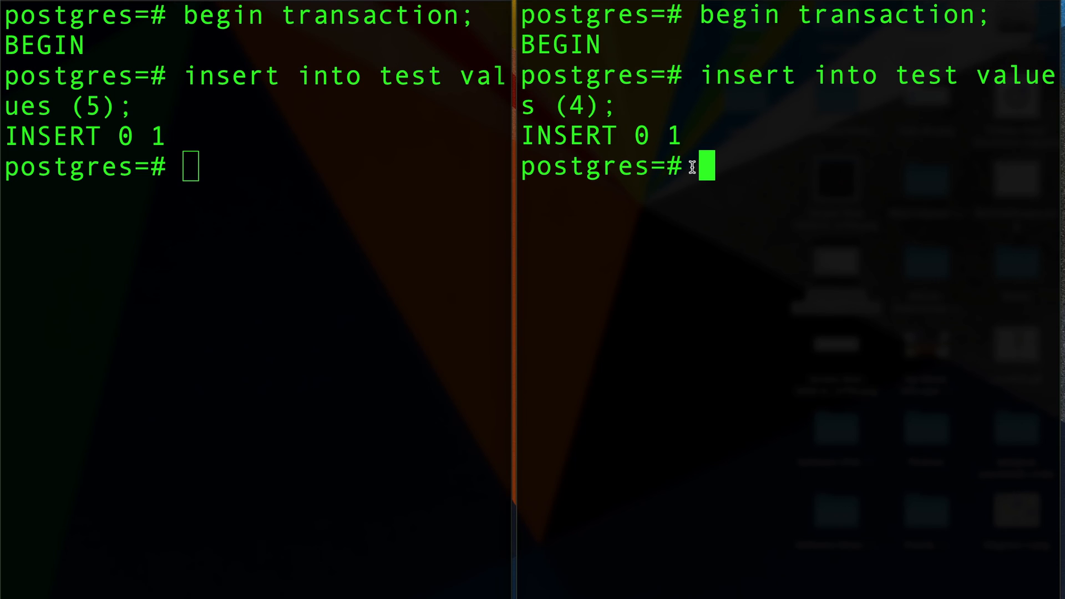
Step: Insert id 5 into test from the right session, which blocks waiting on the left's uncommitted row
type("i")
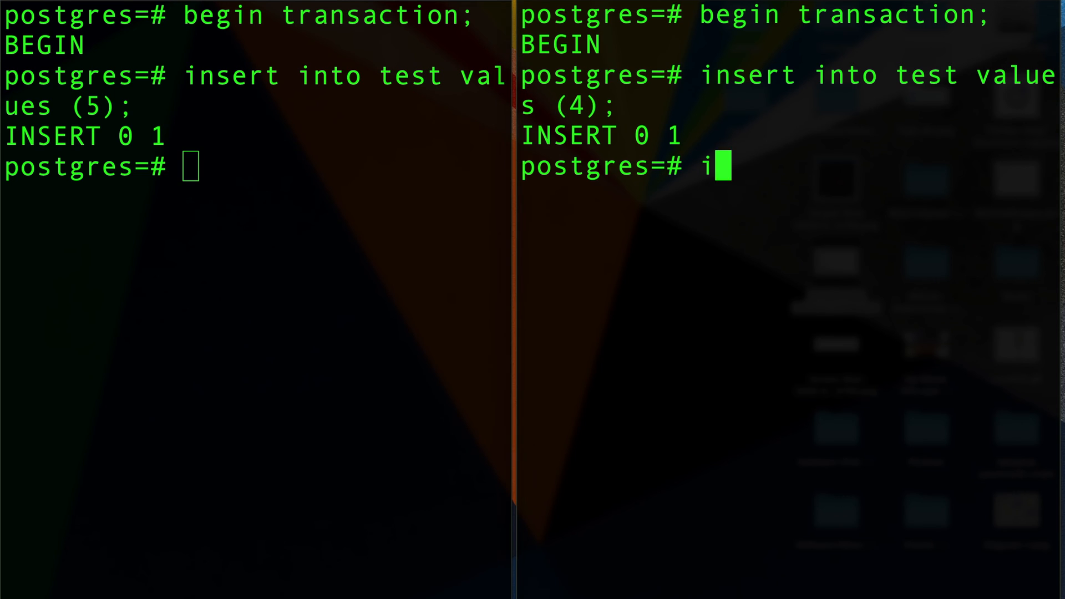
type("nsert into test value")
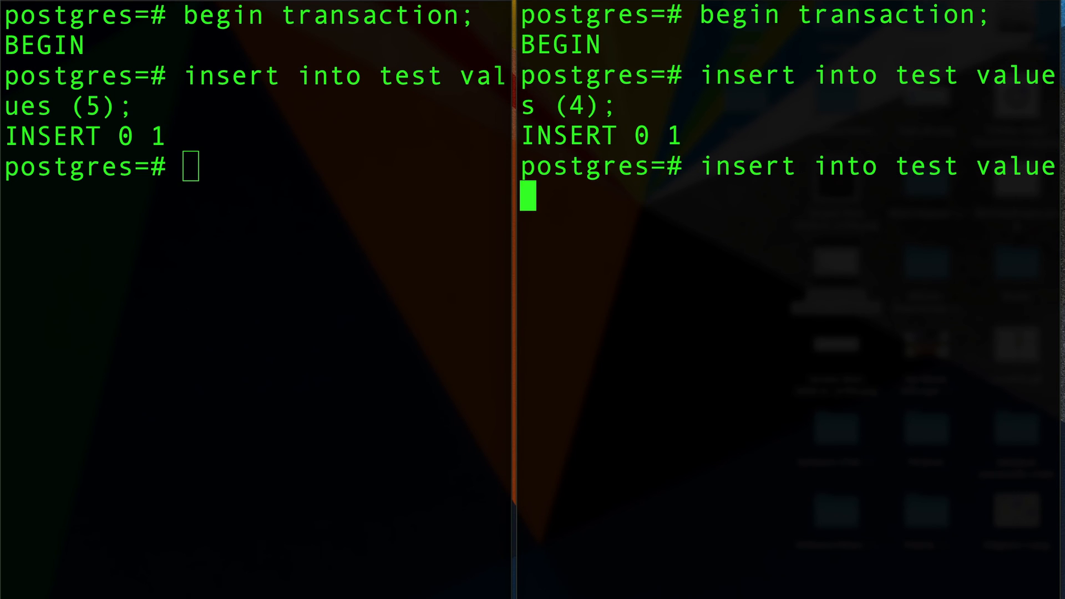
type("(5")
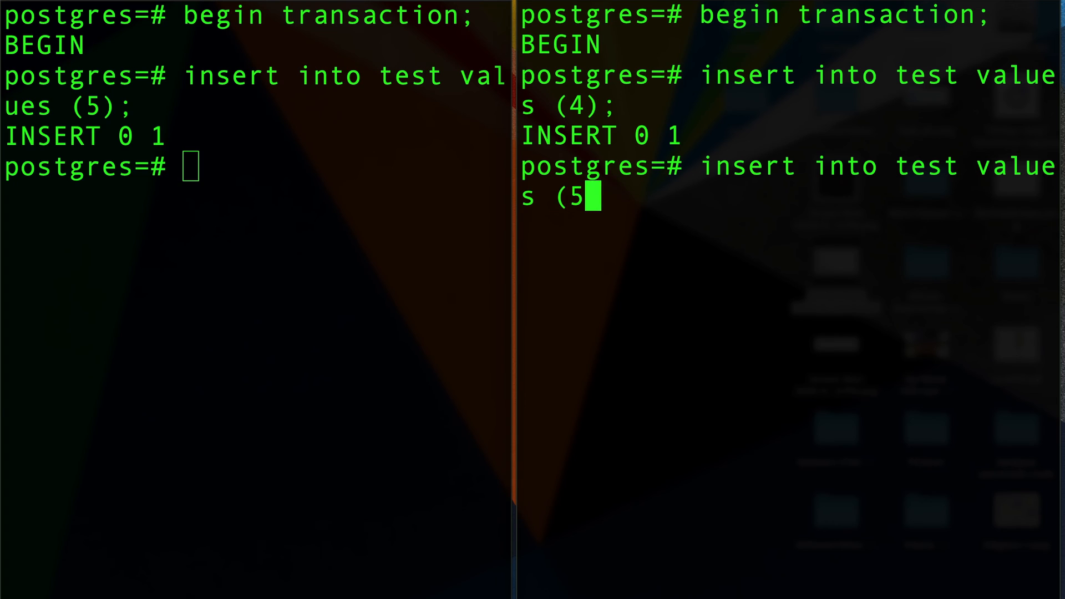
type(");")
left_click(255, 167)
type("ro")
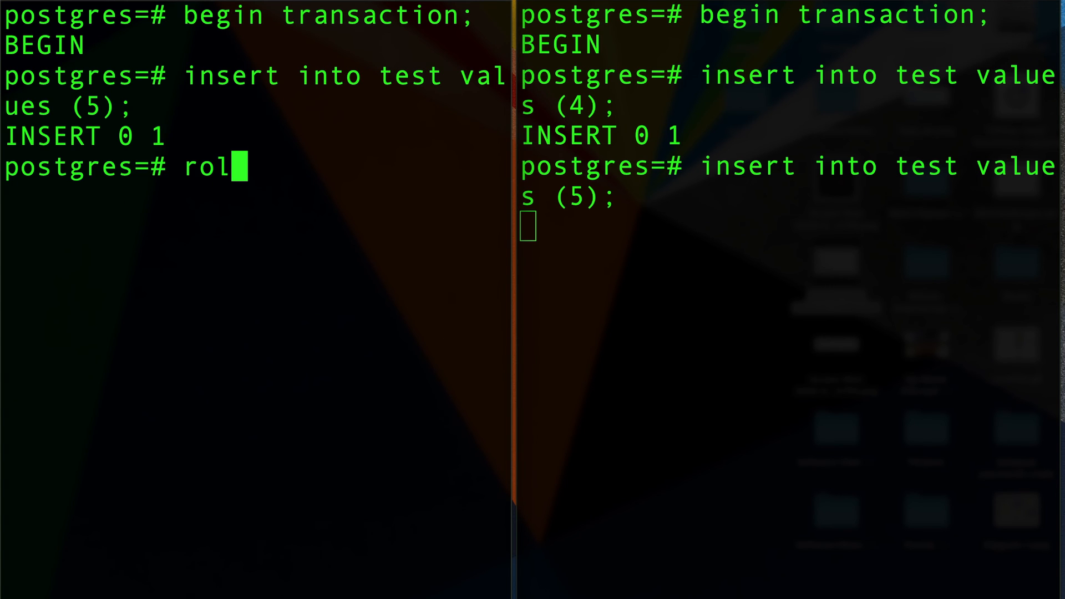
Step: Roll back the left session so the right session's waiting insert of 5 succeeds
type("lback;")
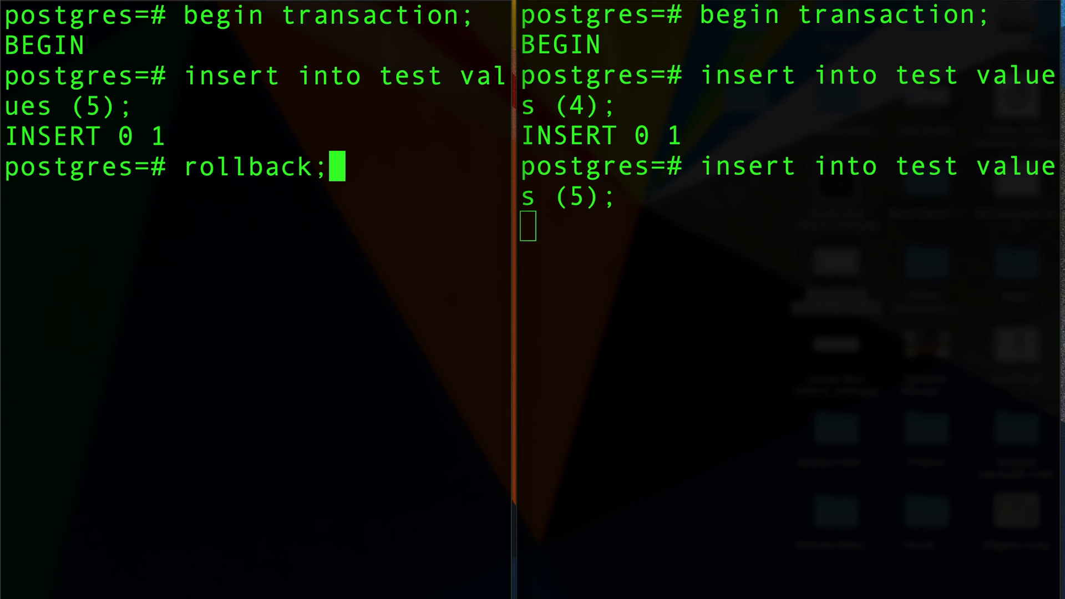
mouse_move(313, 330)
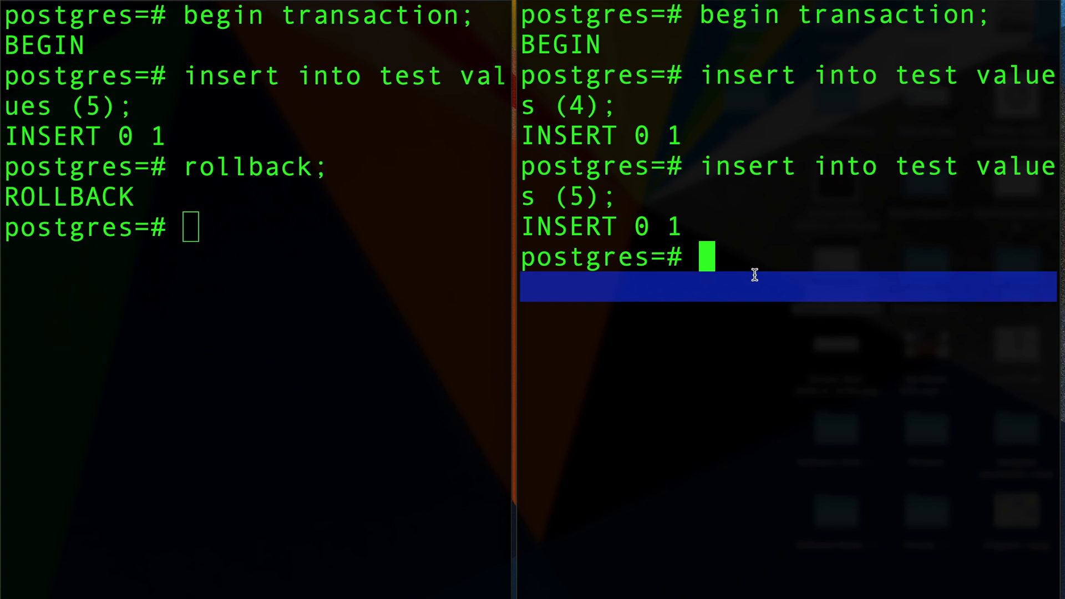
Step: In the right session, select all rows from test (1 through 5) and commit
type("sel")
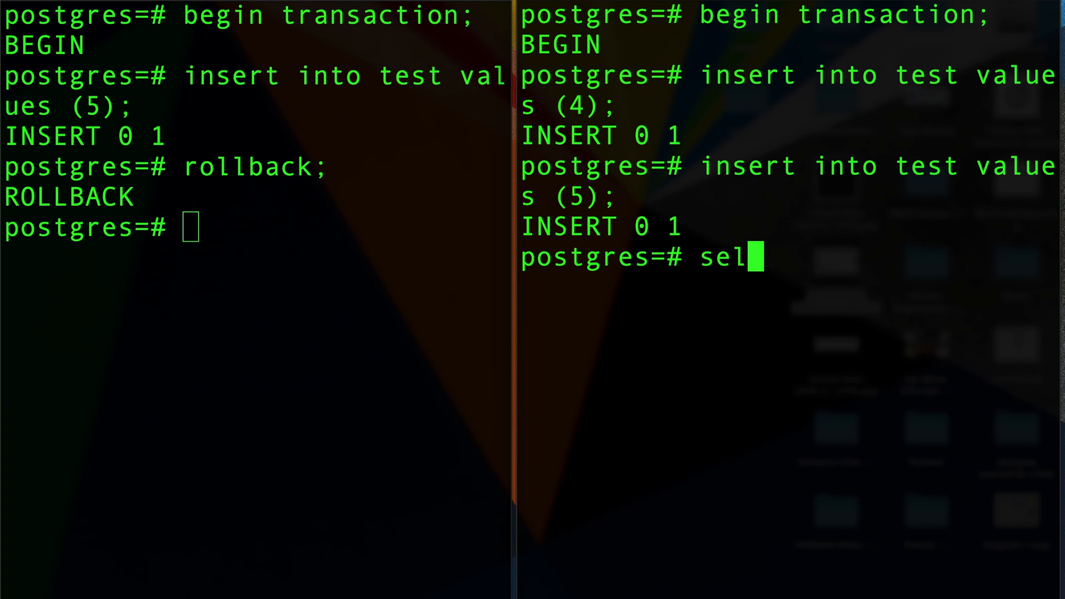
type("ect * from")
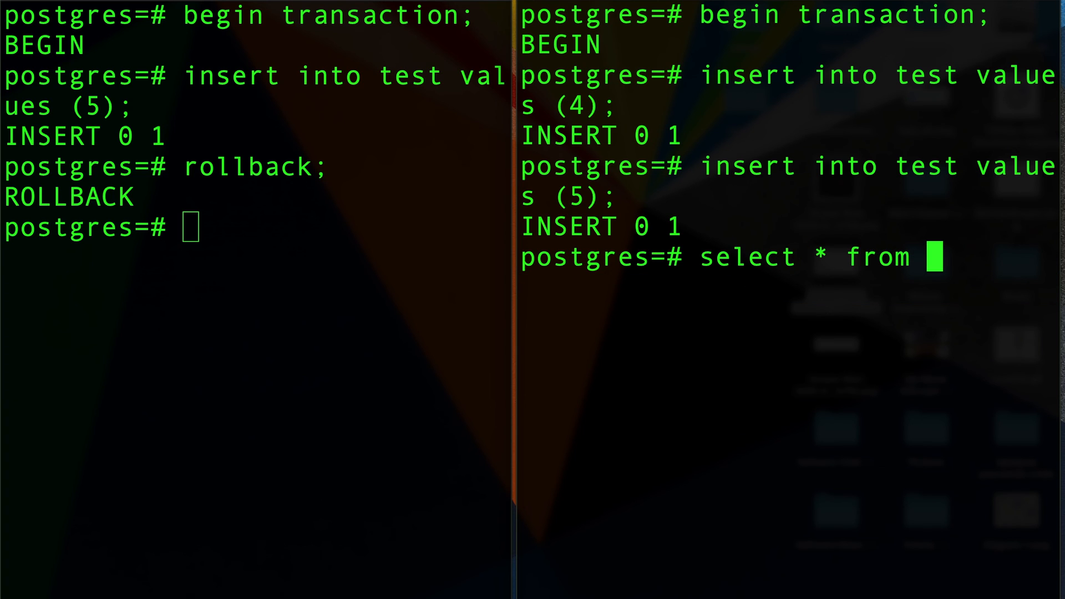
type("test;")
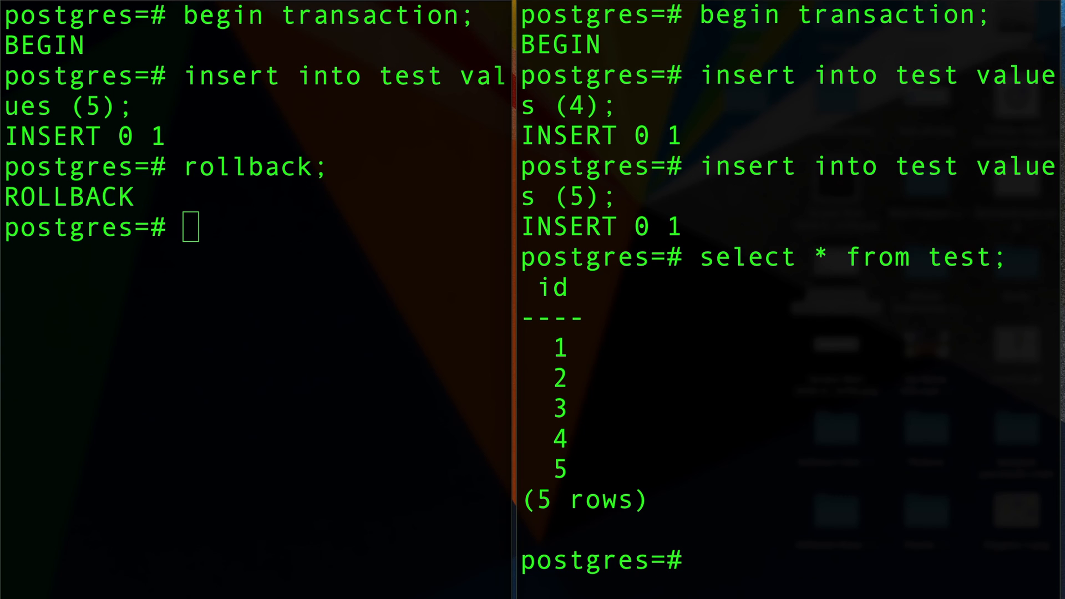
type("commit;")
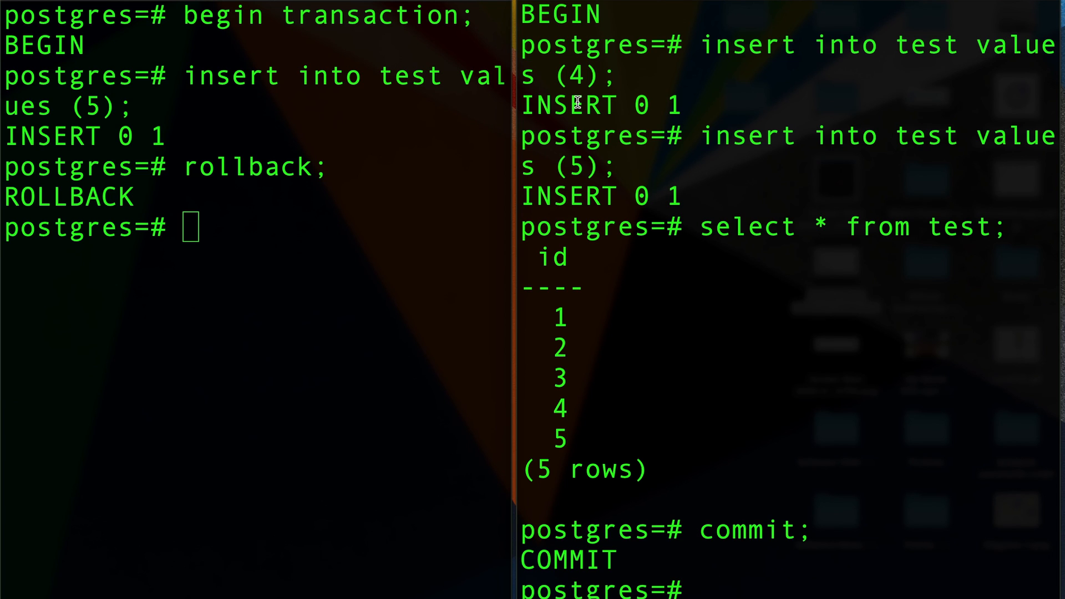
Step: Discard a partial 'read committe' line and clear the right session
type("read committe")
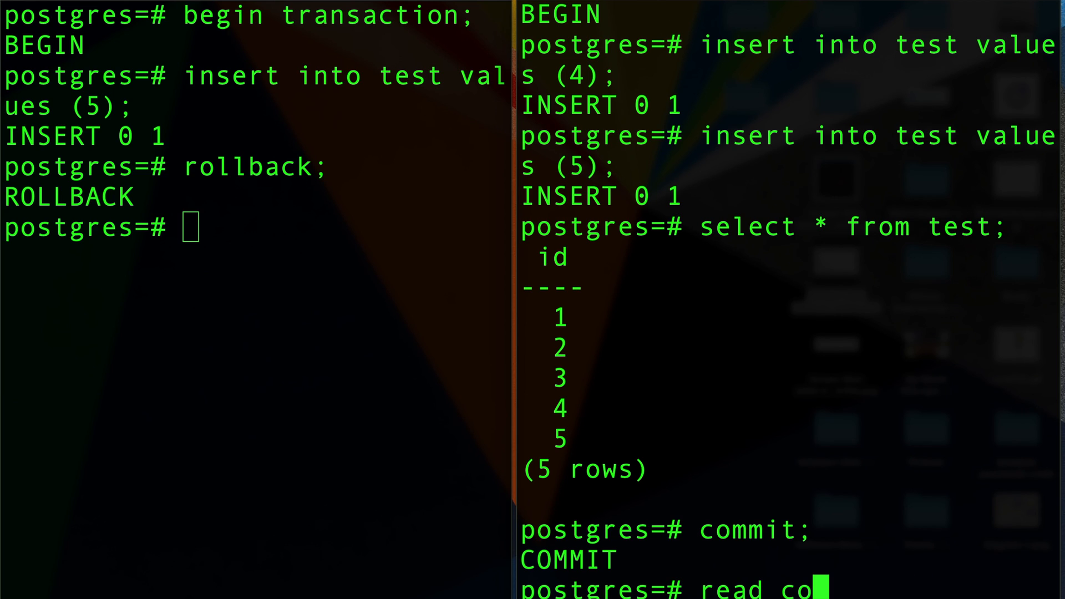
key("BackSpace")
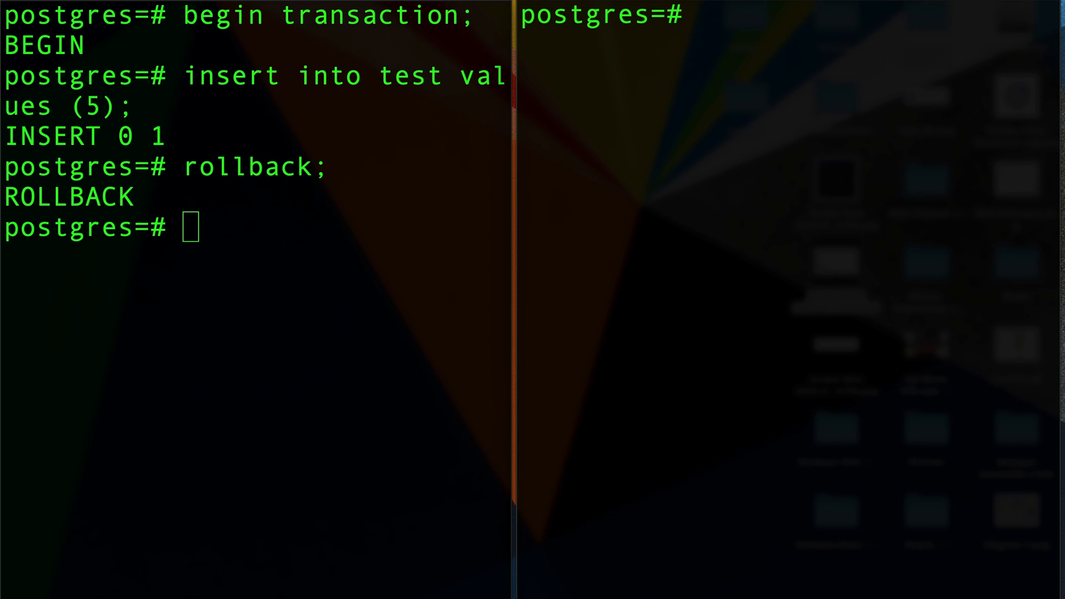
Step: Compose begin transaction isolation level repeatable read;, changing it from read committed, without running it
type("begin transcation")
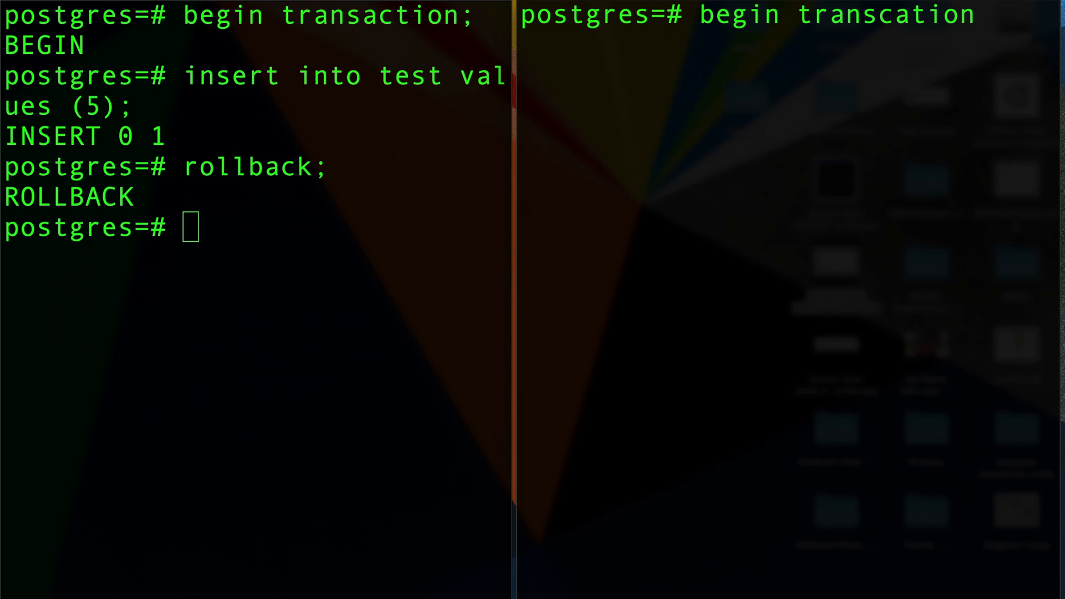
type("isolation level read")
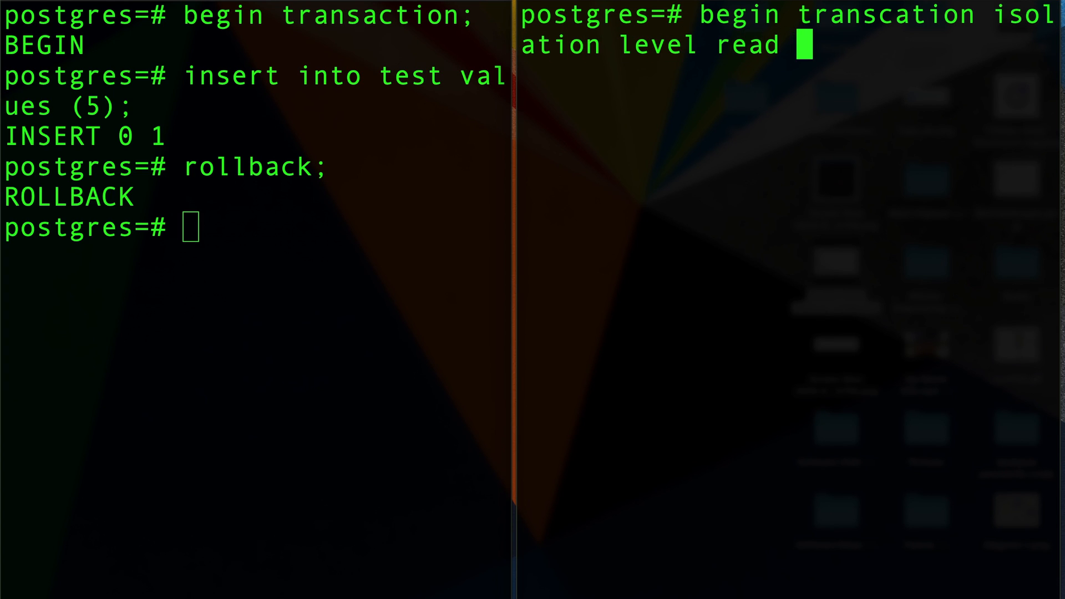
type("committed")
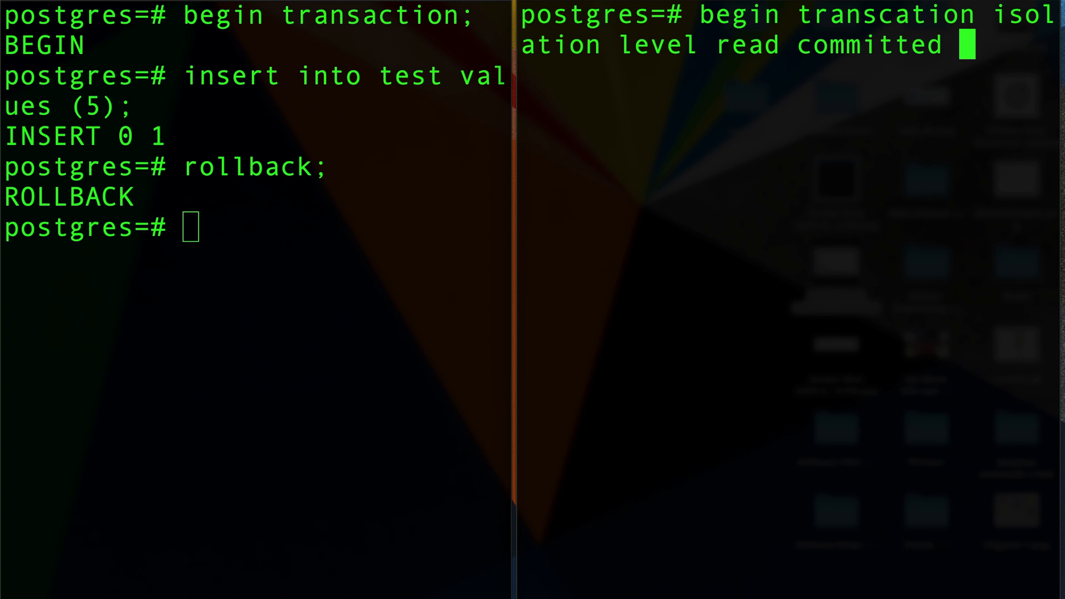
key("BackSpace")
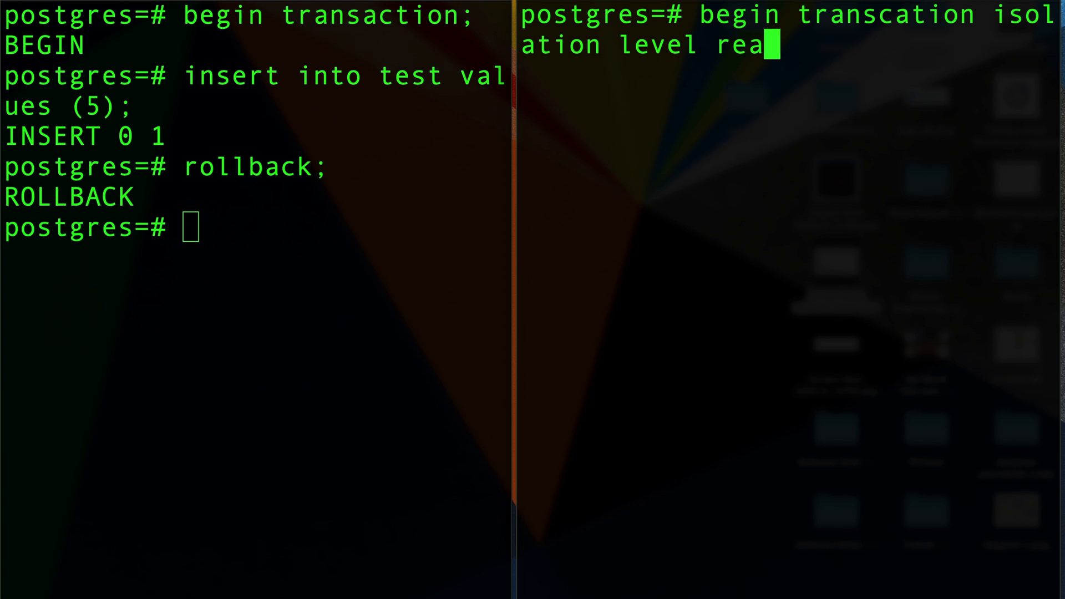
key("backspace")
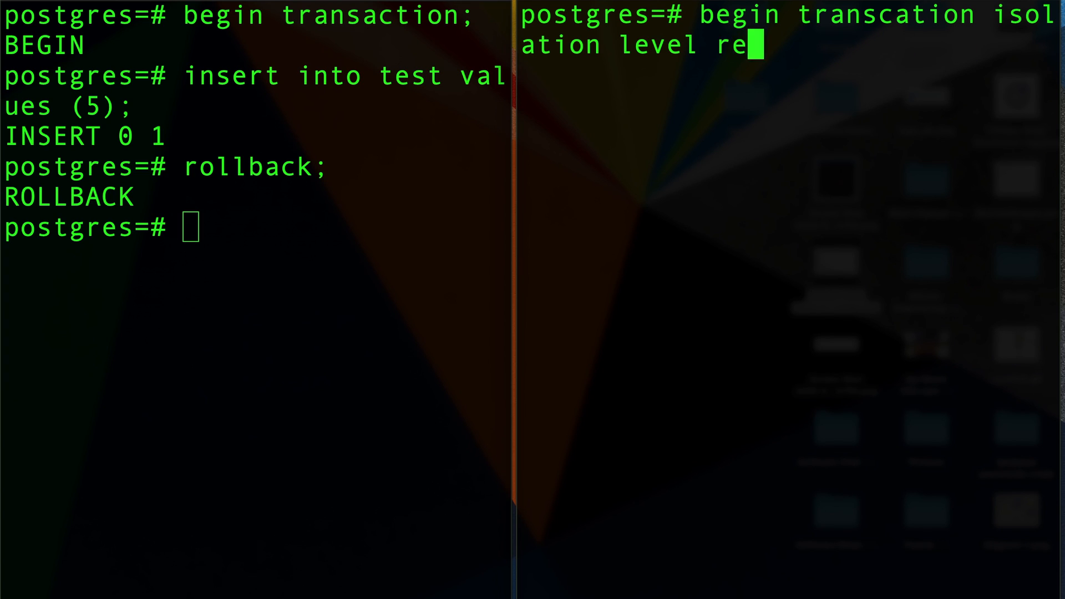
type("peat")
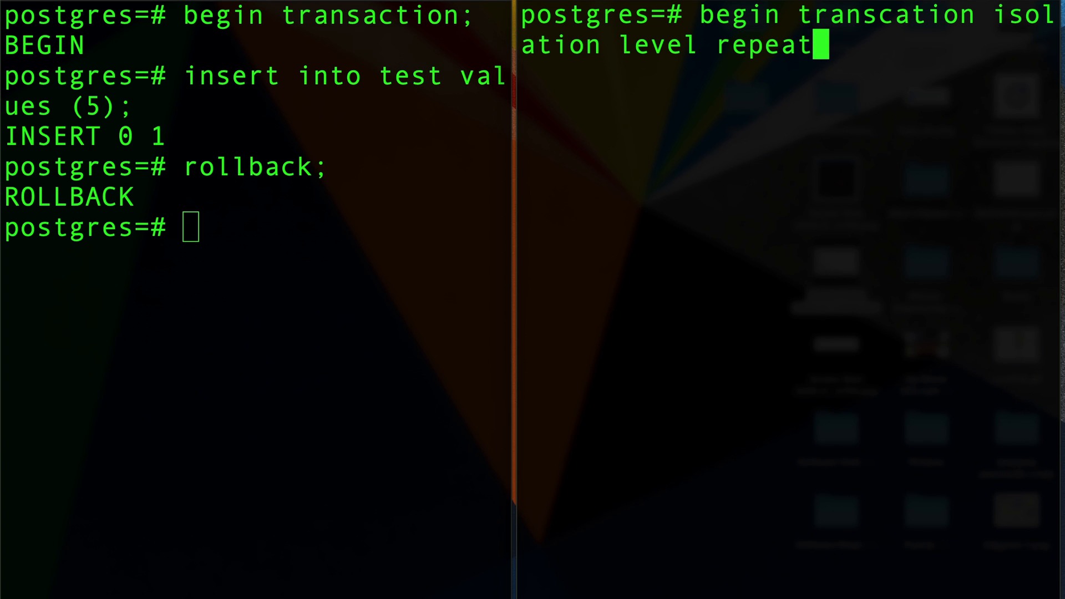
type("able rea")
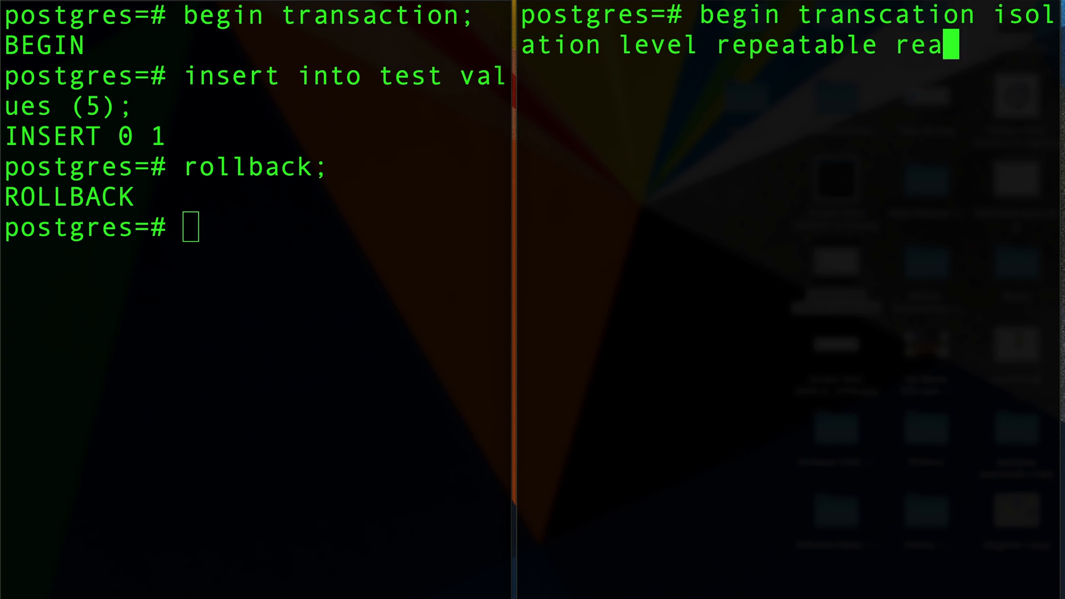
type("d;")
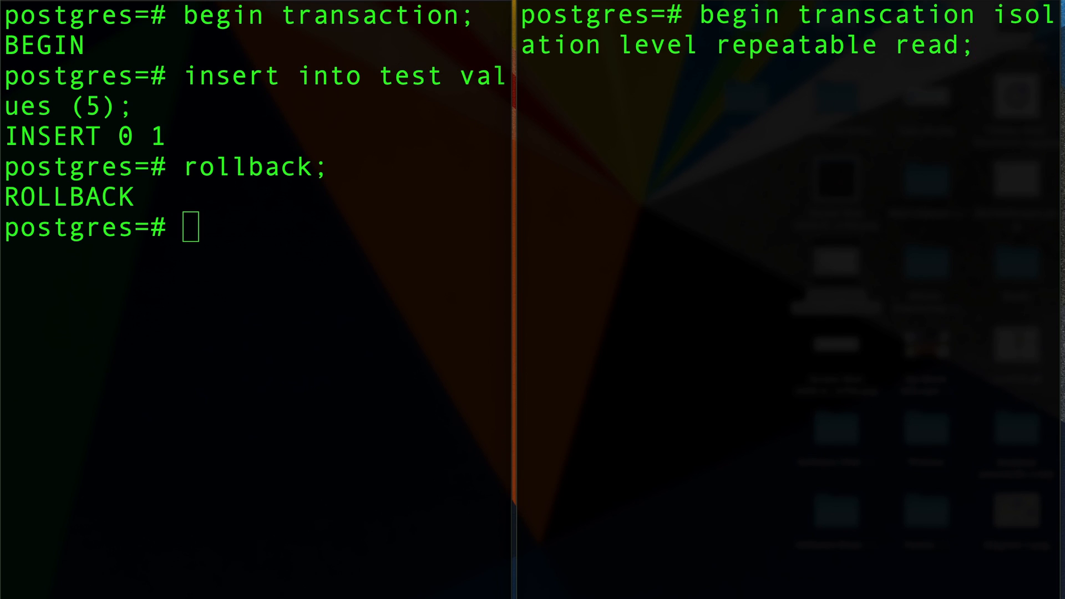